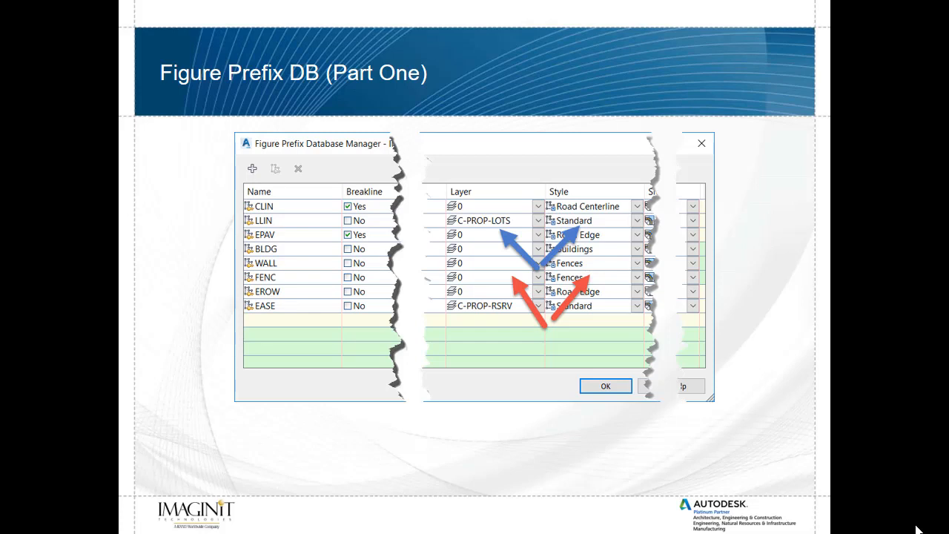
# Switch from the figure prefix database slide back to the Civil 3D drawing with the Survey tab shown.
pyautogui.click(605, 386)
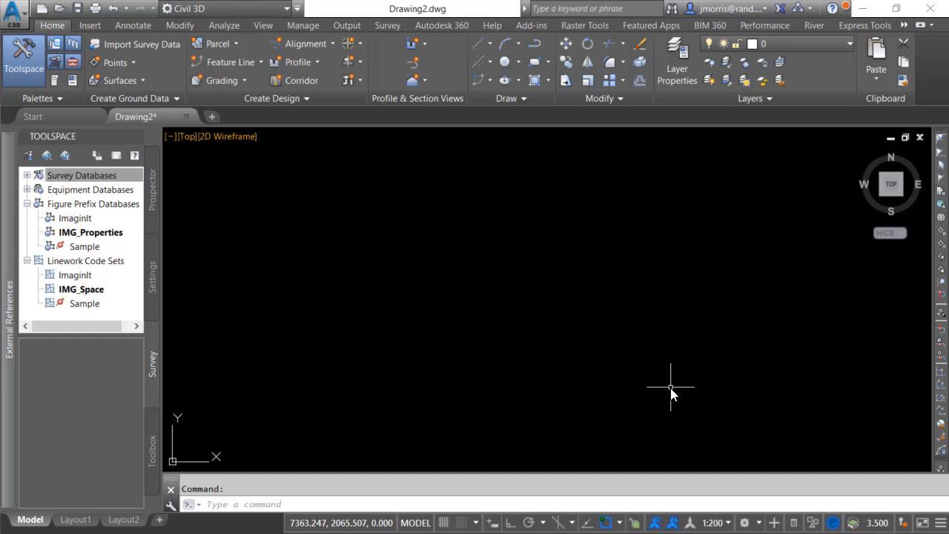
pyautogui.click(80, 175)
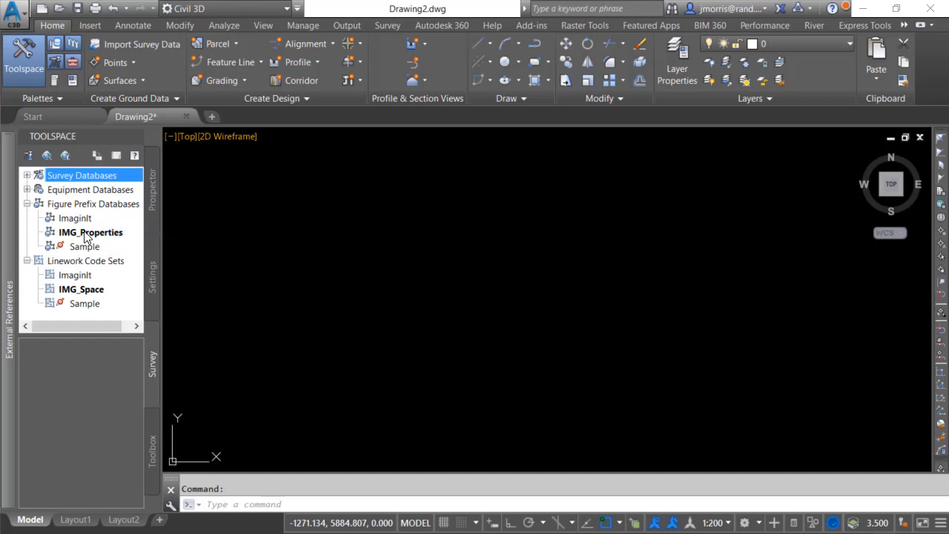
pyautogui.moveTo(104, 243)
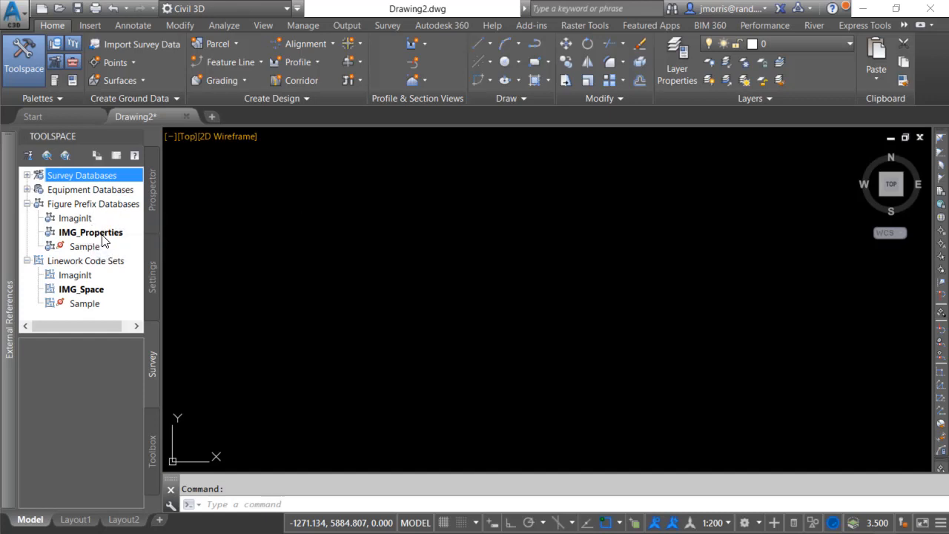
pyautogui.moveTo(86, 261)
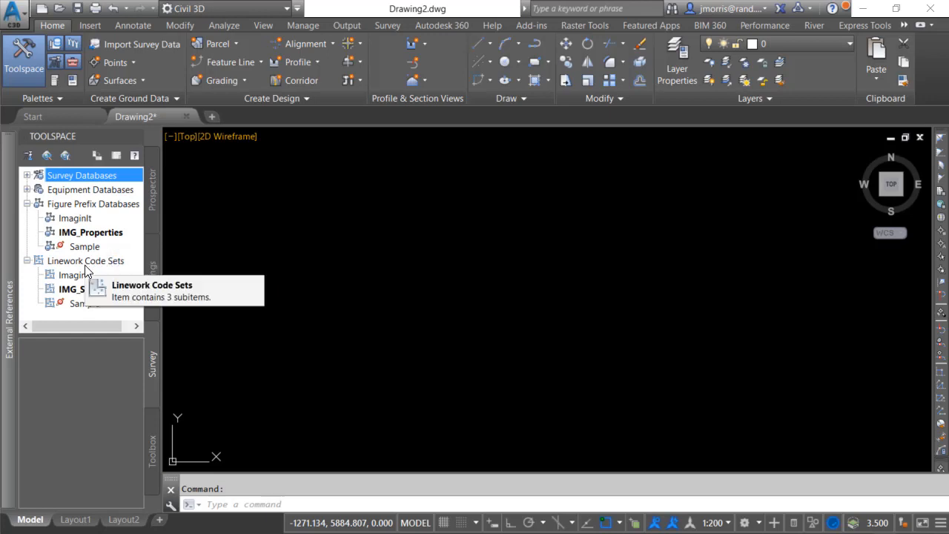
pyautogui.moveTo(100, 297)
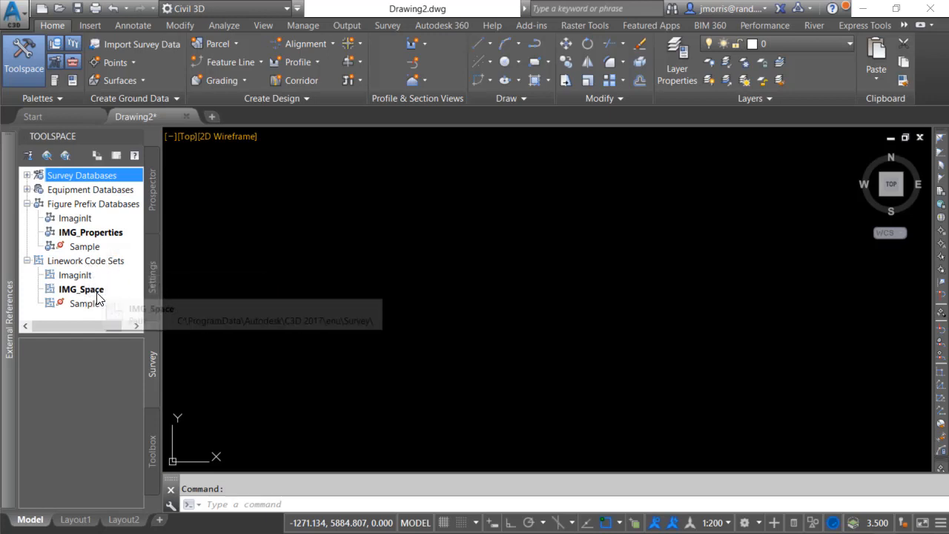
pyautogui.moveTo(80, 288)
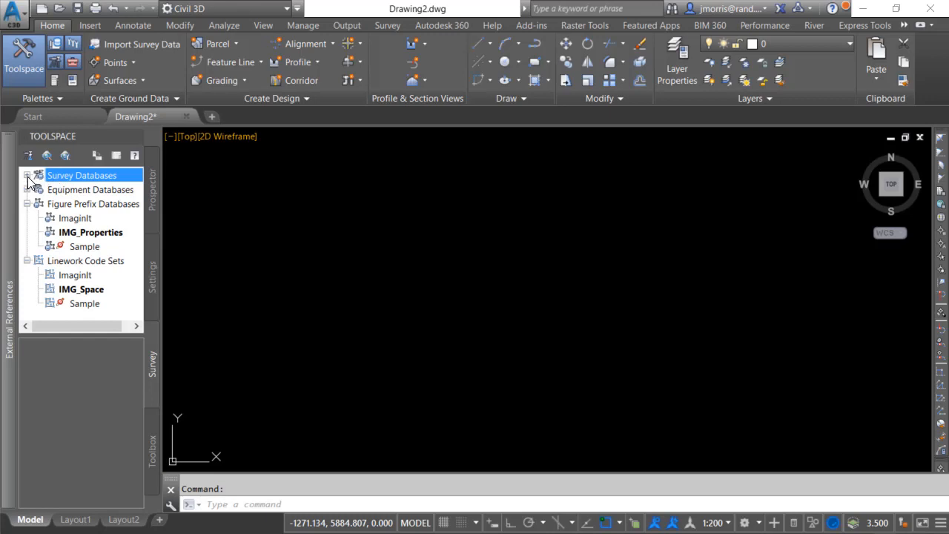
# Open the VTT-3-17 survey database for edit, exposing its events, figures and points.
pyautogui.click(26, 175)
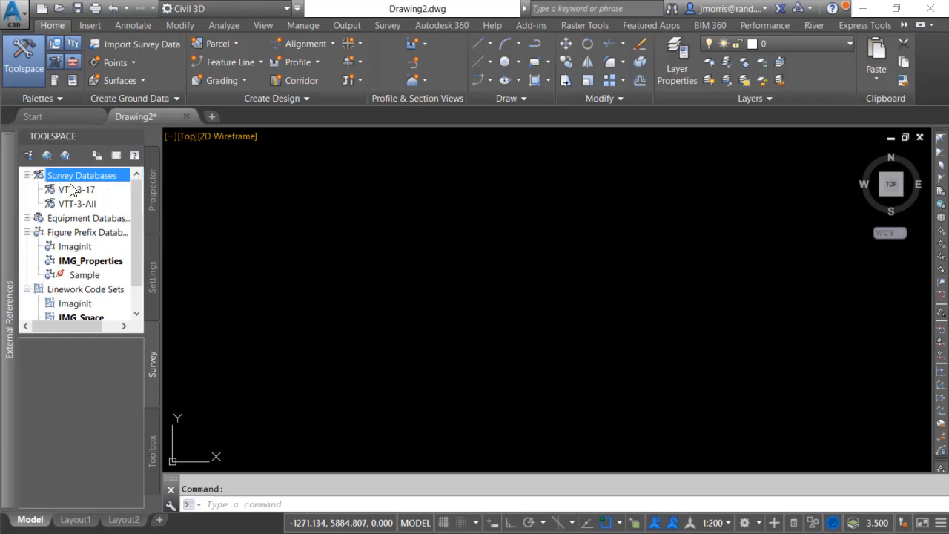
pyautogui.click(78, 190)
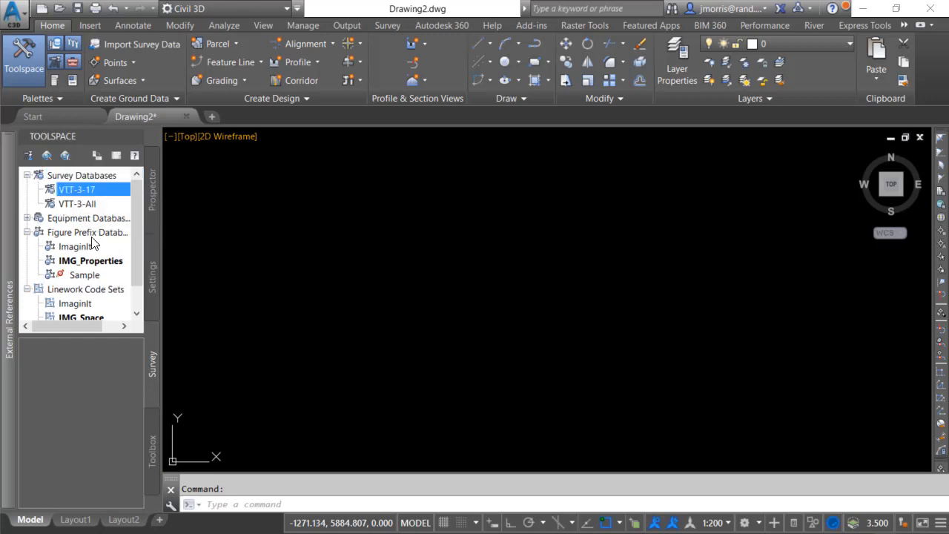
pyautogui.rightClick(77, 190)
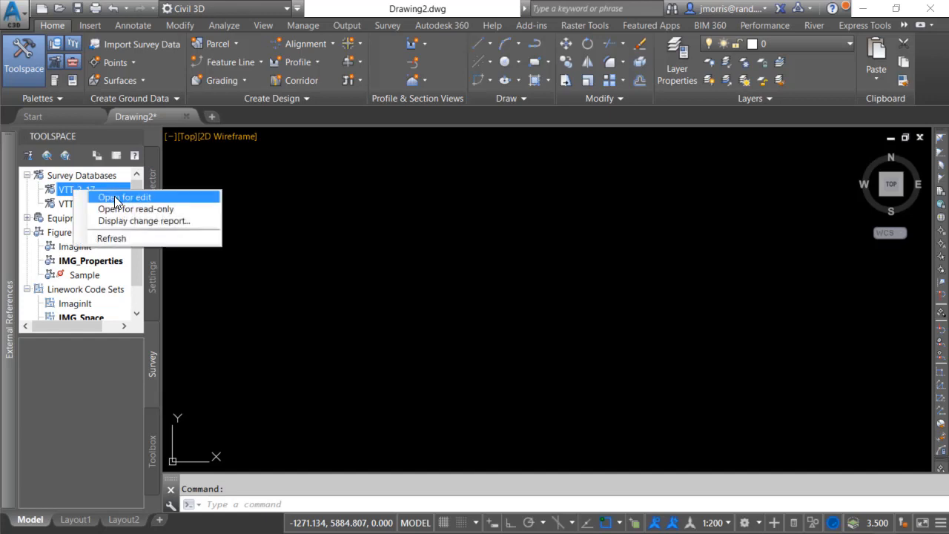
pyautogui.click(124, 196)
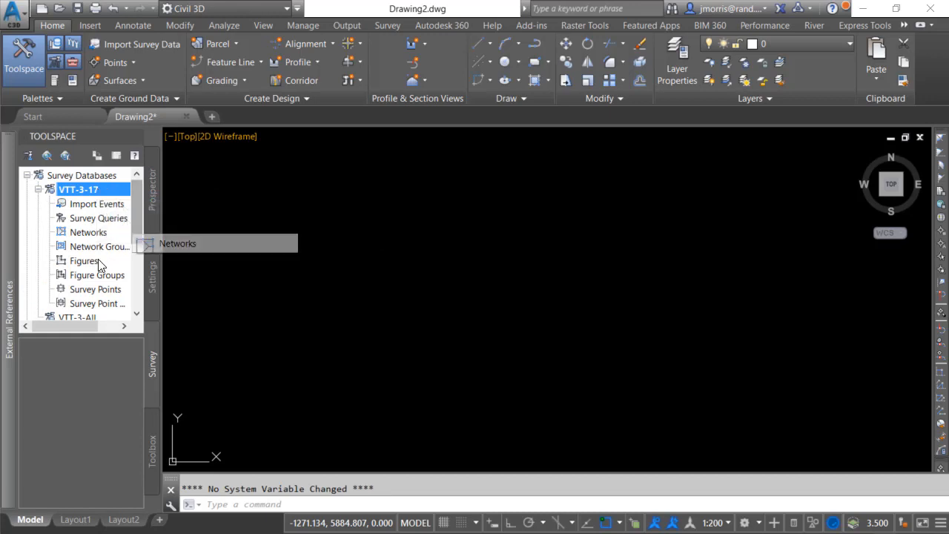
pyautogui.moveTo(137, 243)
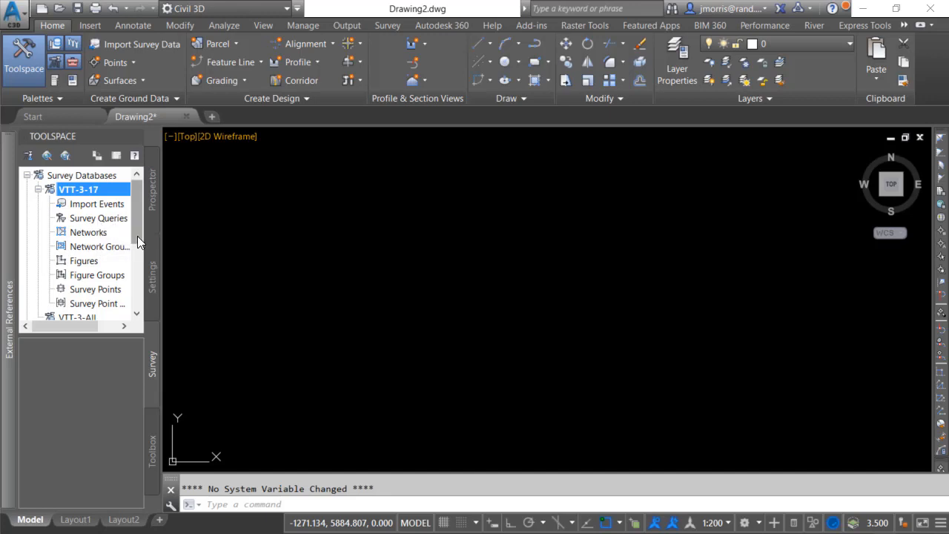
pyautogui.scroll(-3)
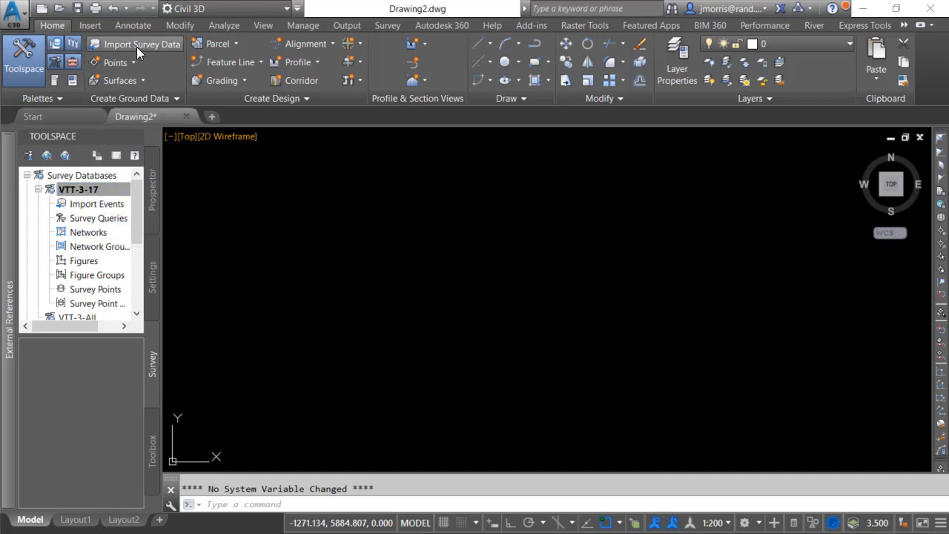
# Bring up the context actions for the VTT-3-17 survey database to reach Import.
pyautogui.click(77, 190)
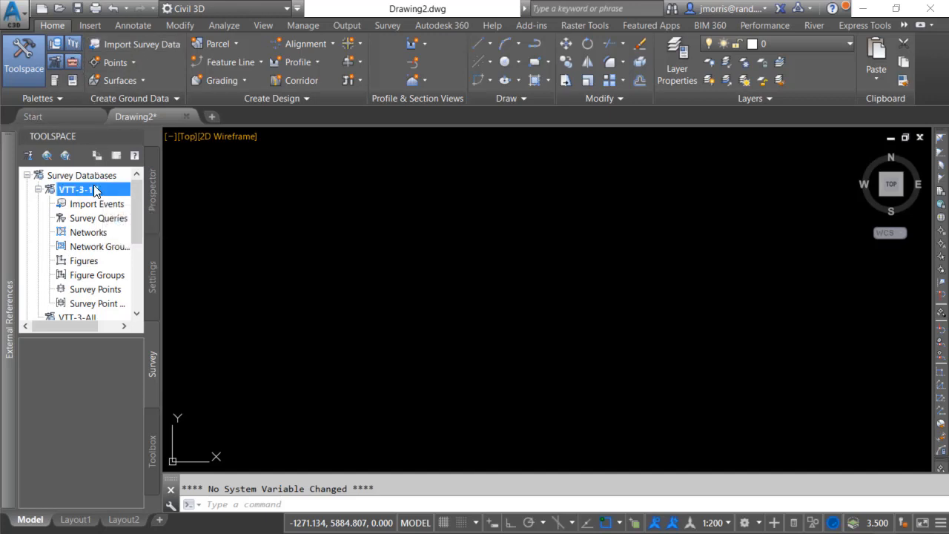
pyautogui.rightClick(74, 190)
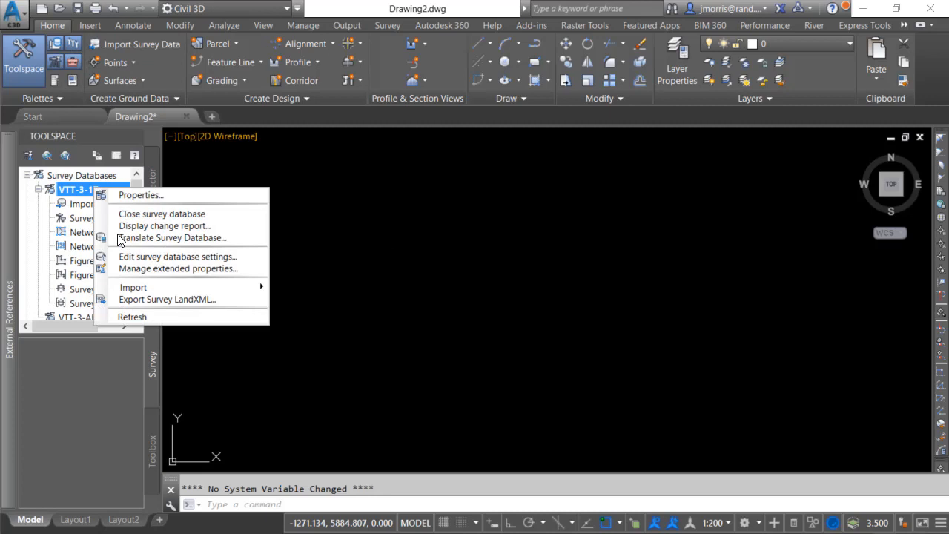
pyautogui.moveTo(133, 288)
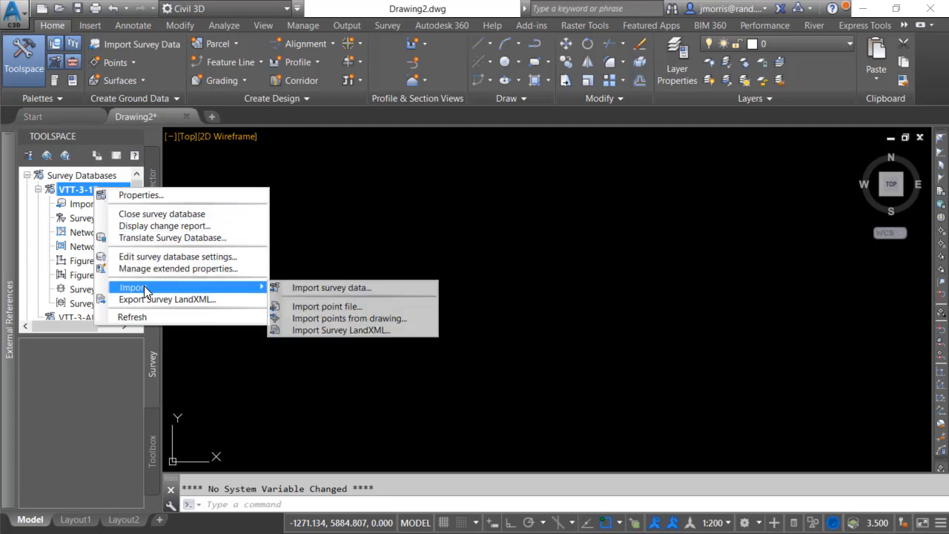
pyautogui.moveTo(326, 306)
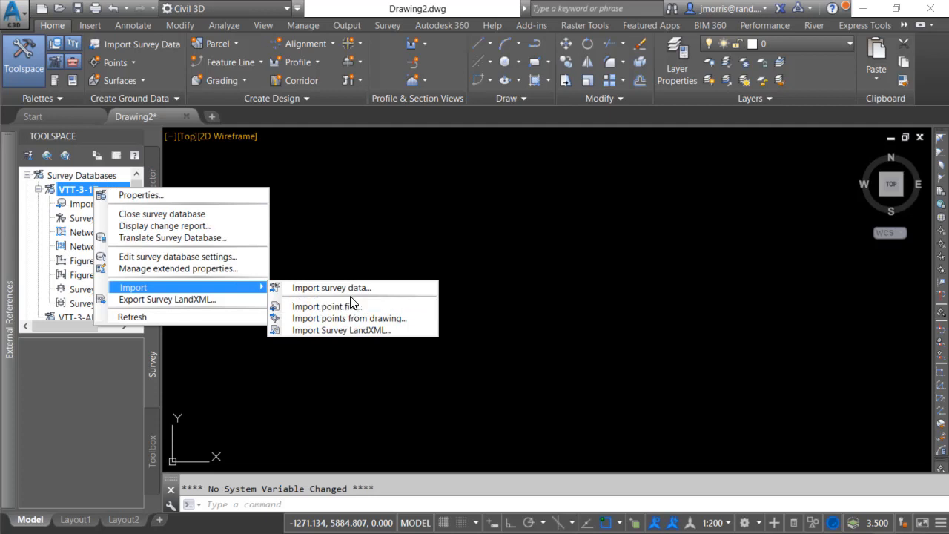
pyautogui.moveTo(332, 287)
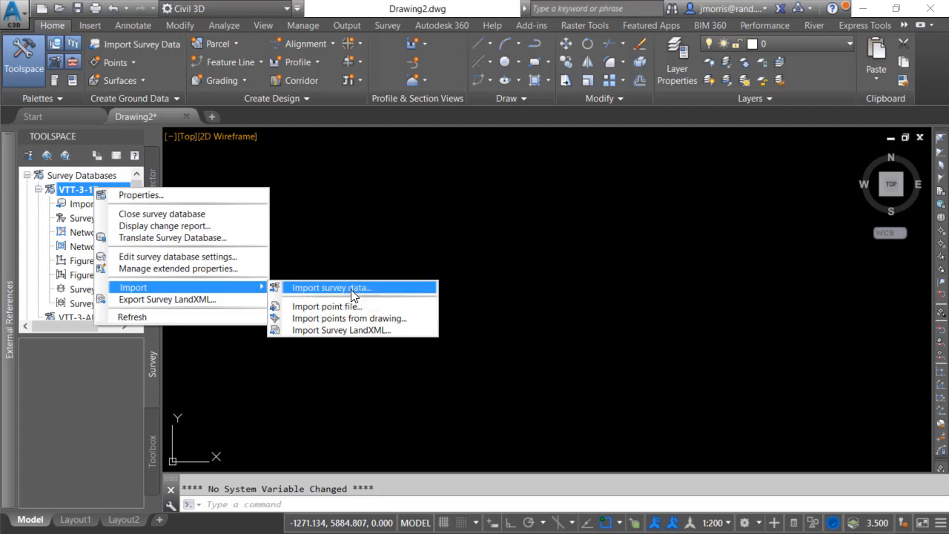
pyautogui.moveTo(440, 368)
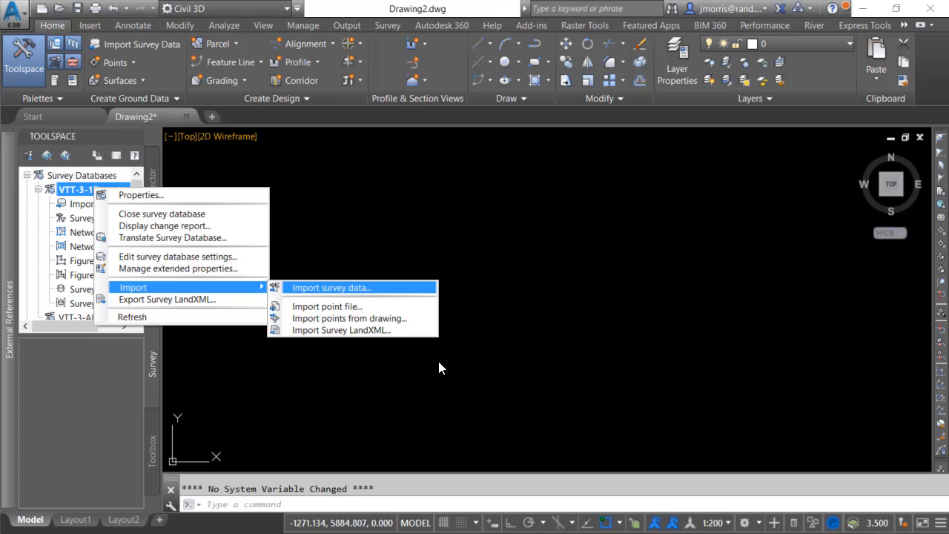
# Start Import survey data with VTT-3-17 as the target database and reach the data source step.
pyautogui.click(331, 288)
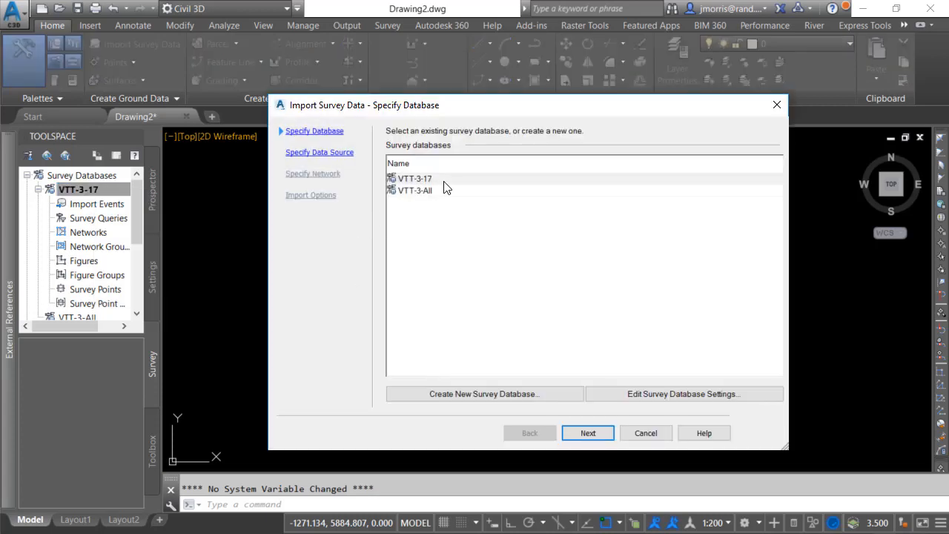
pyautogui.click(415, 178)
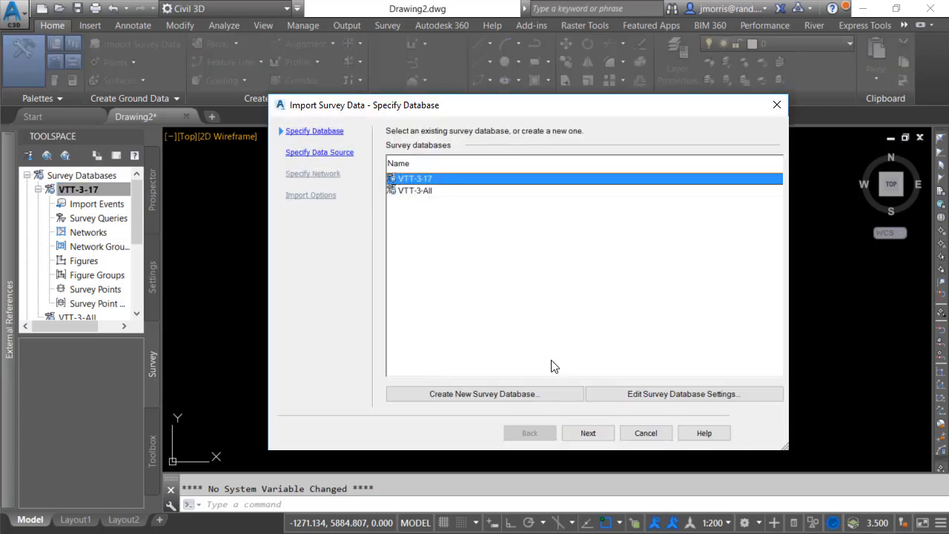
pyautogui.click(587, 433)
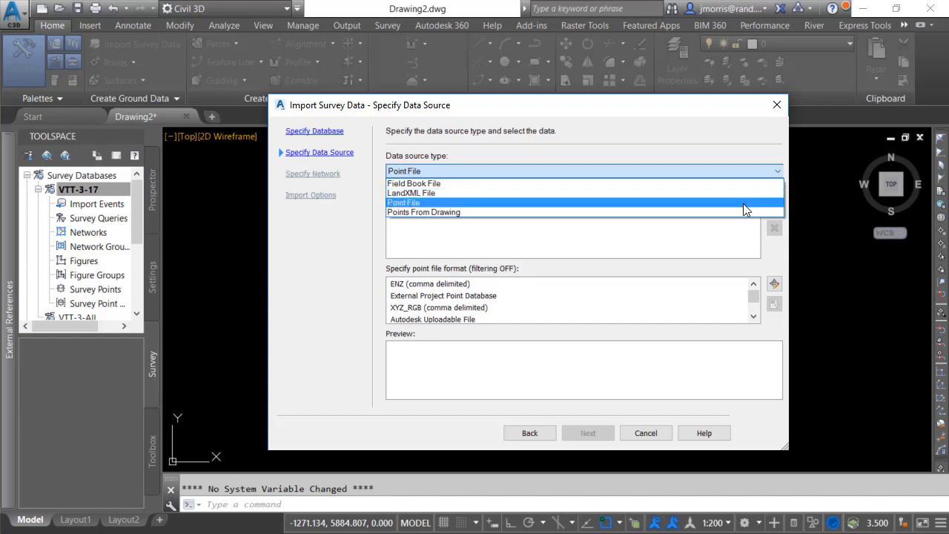
# Add Hill-Ease-Space-C.txt as a PNEZD (comma delimited) point file source and advance to network selection.
pyautogui.click(403, 201)
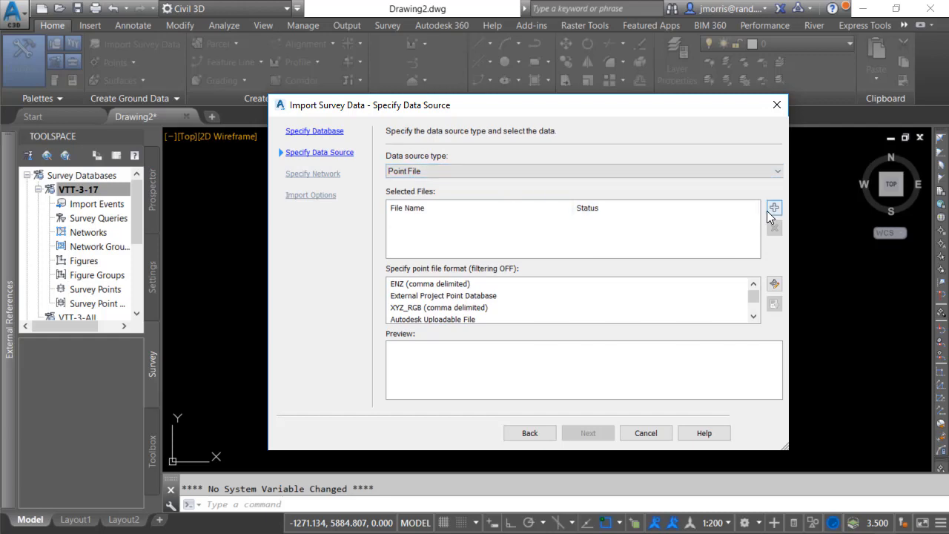
pyautogui.click(774, 208)
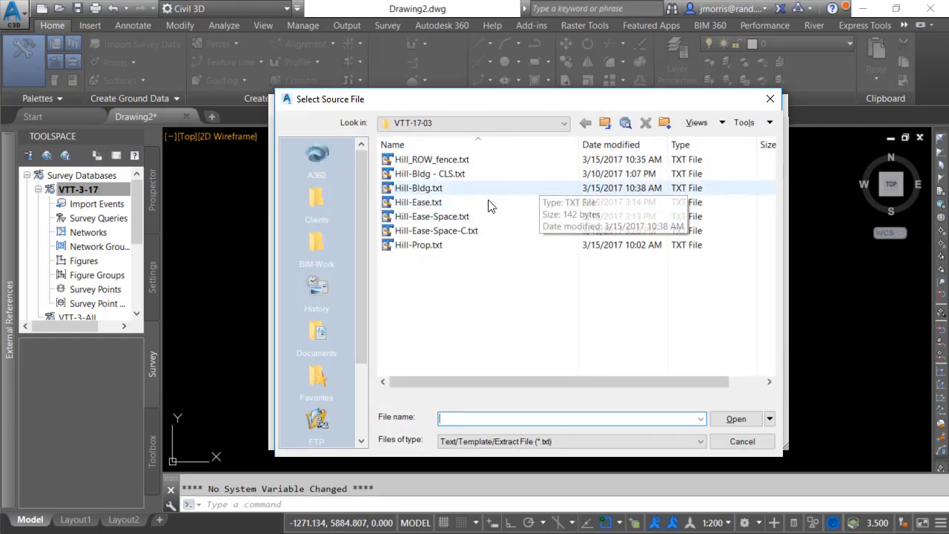
pyautogui.click(436, 232)
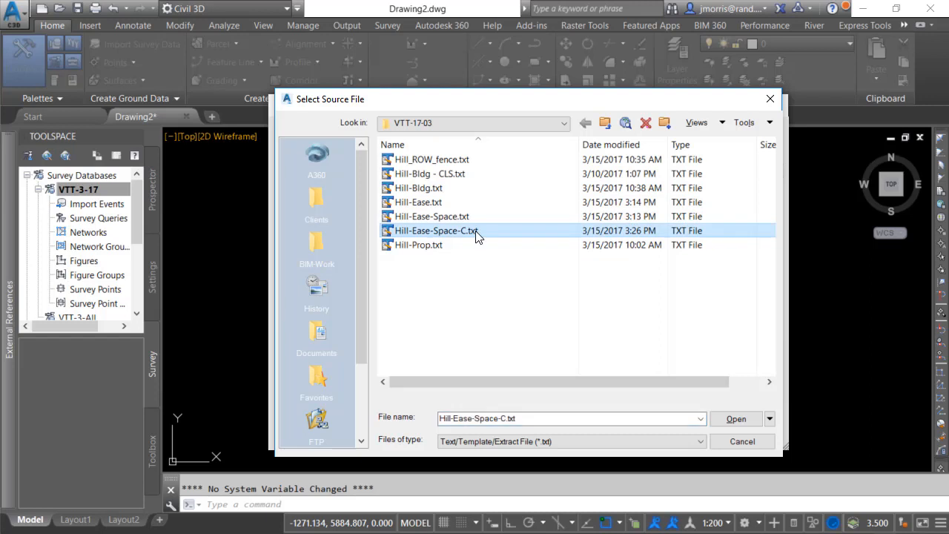
pyautogui.click(736, 418)
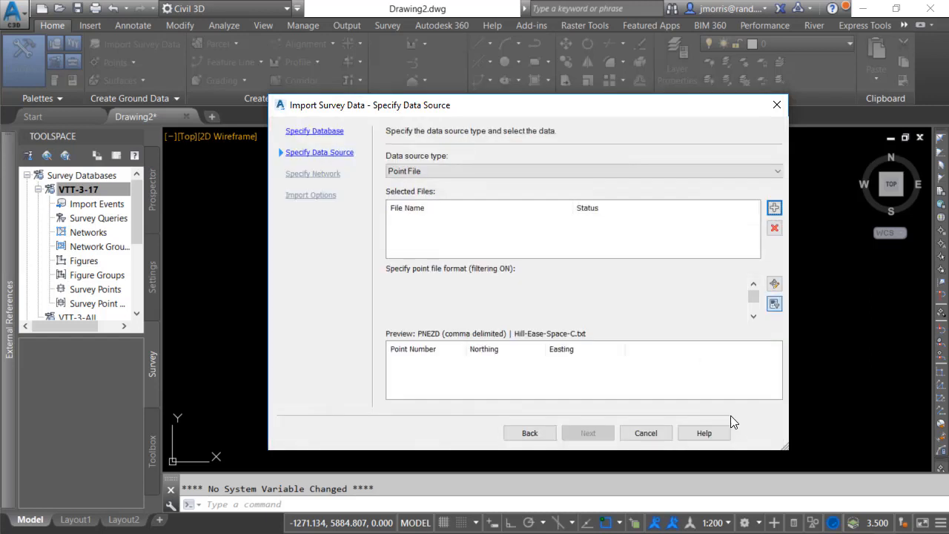
pyautogui.click(774, 208)
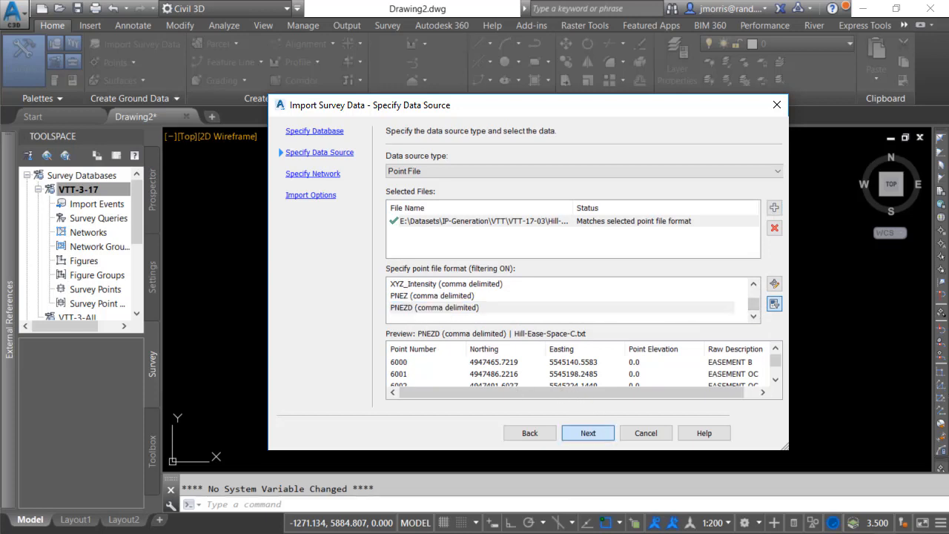
pyautogui.click(588, 433)
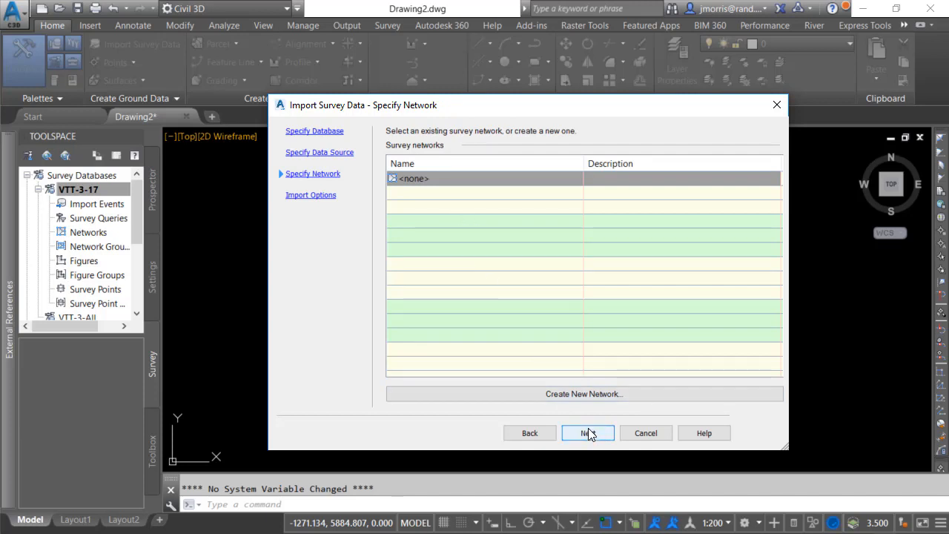
# Set the current figure prefix database to ImagInit in Import Options and finish importing the point file.
pyautogui.click(587, 433)
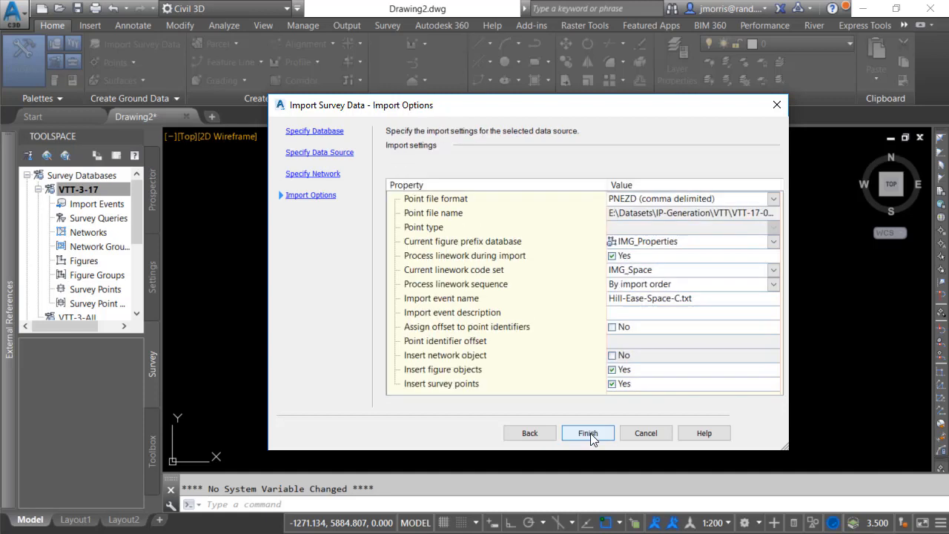
pyautogui.moveTo(688, 204)
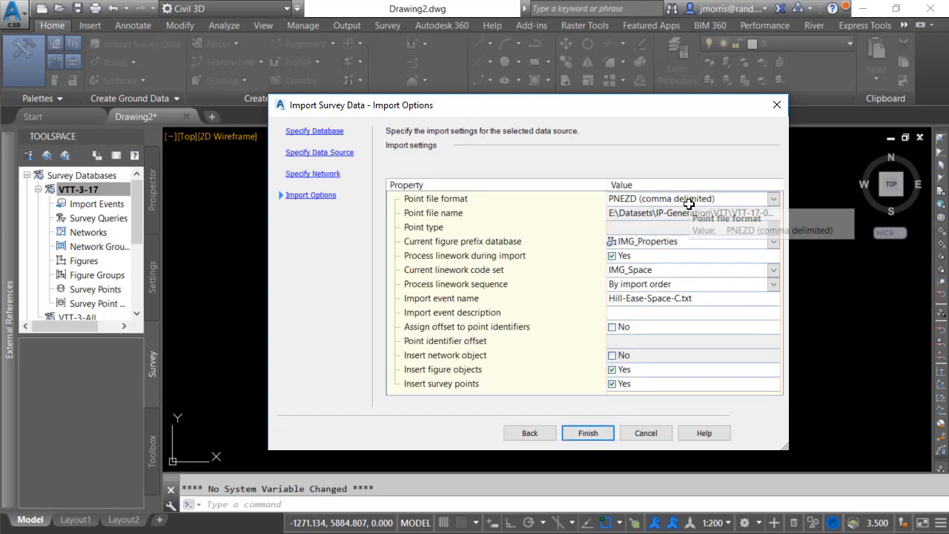
pyautogui.moveTo(724, 201)
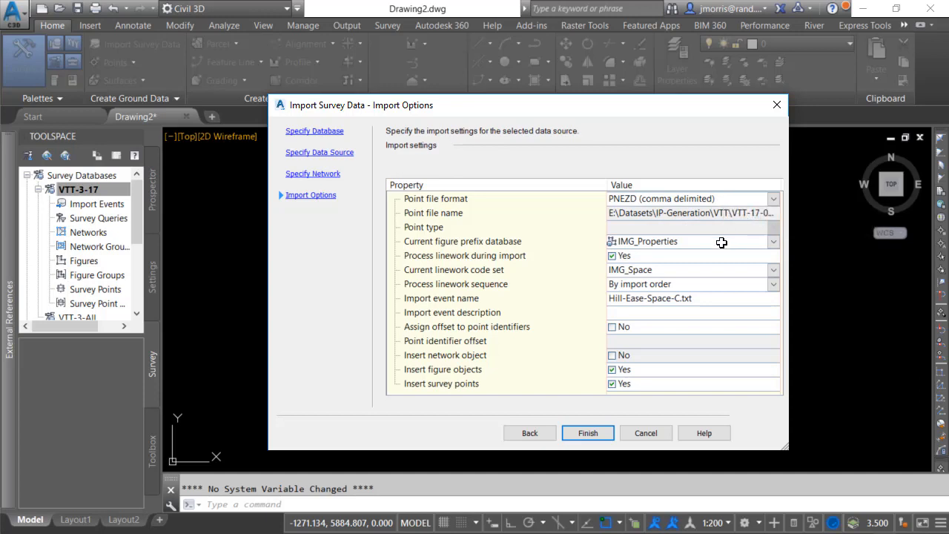
pyautogui.moveTo(773, 243)
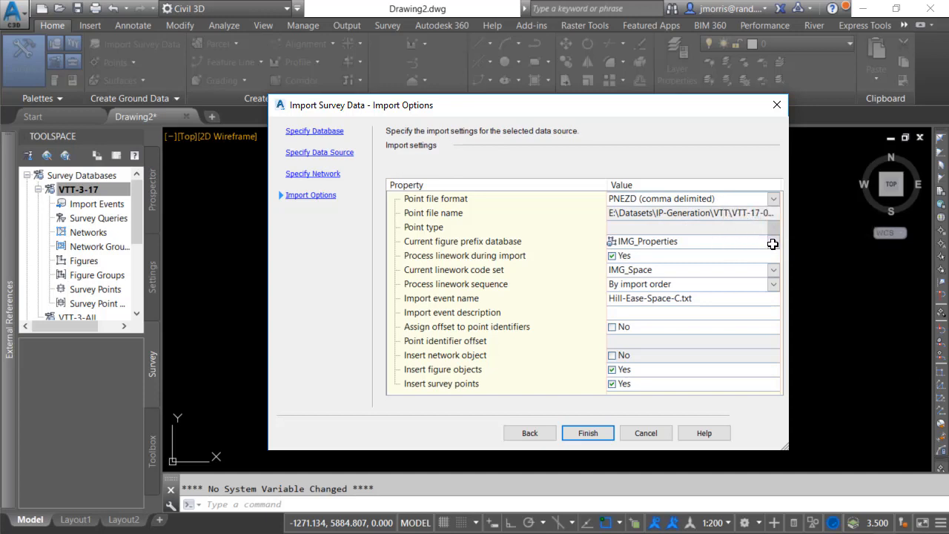
pyautogui.click(772, 244)
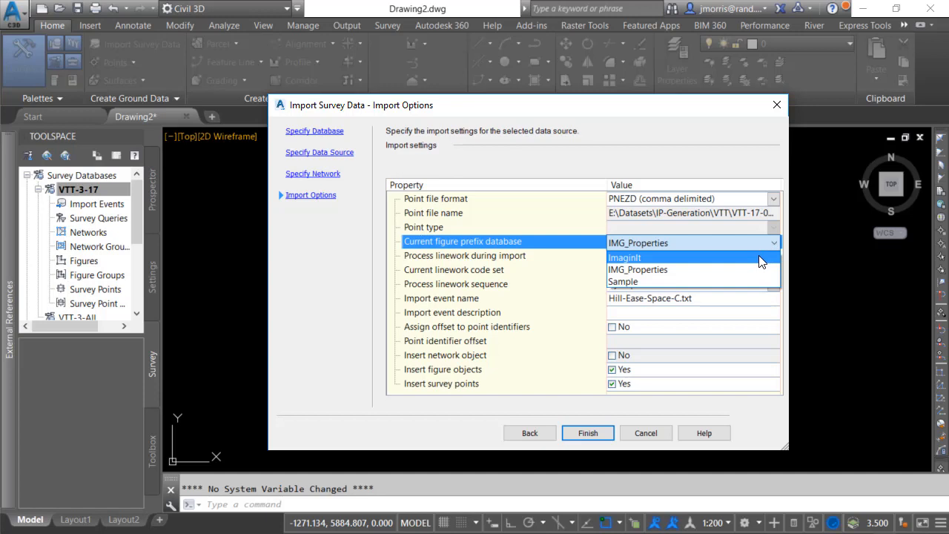
pyautogui.click(626, 258)
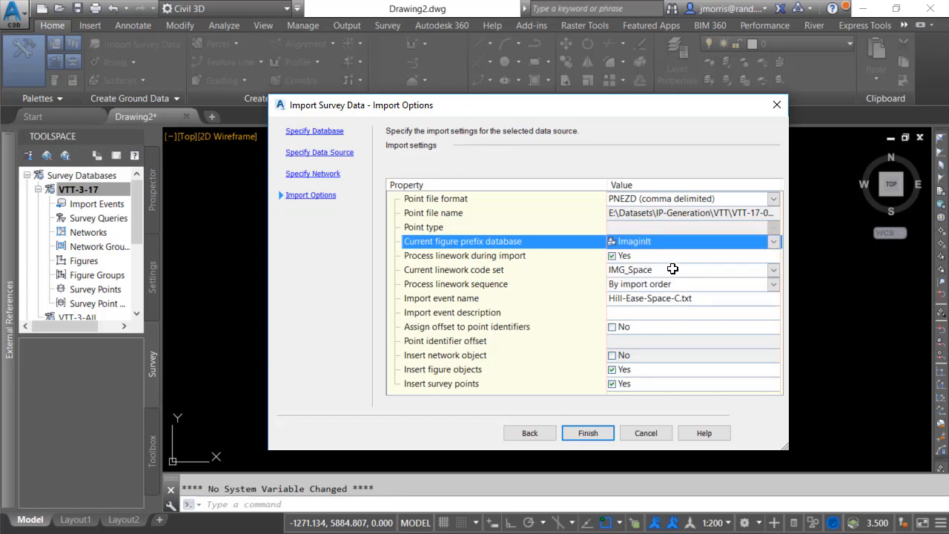
pyautogui.moveTo(549, 285)
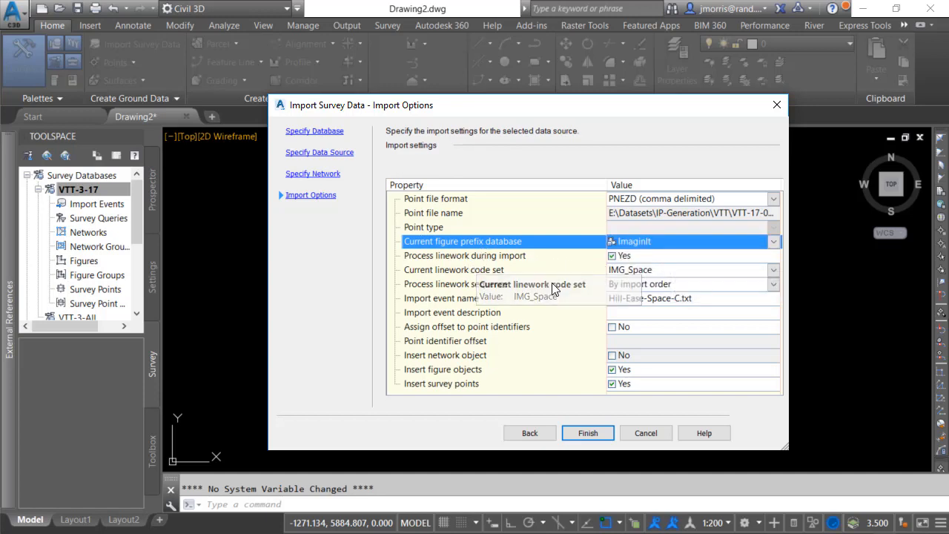
pyautogui.moveTo(675, 264)
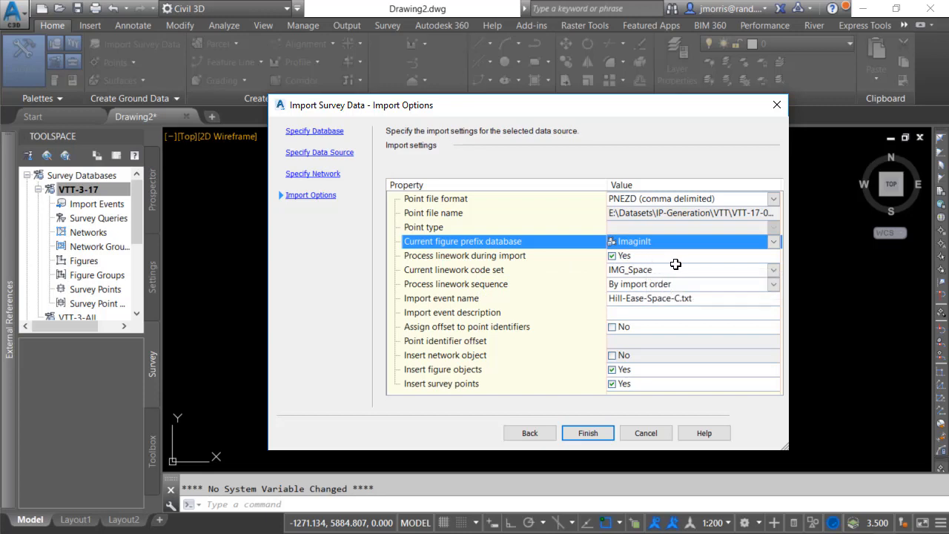
pyautogui.moveTo(689, 275)
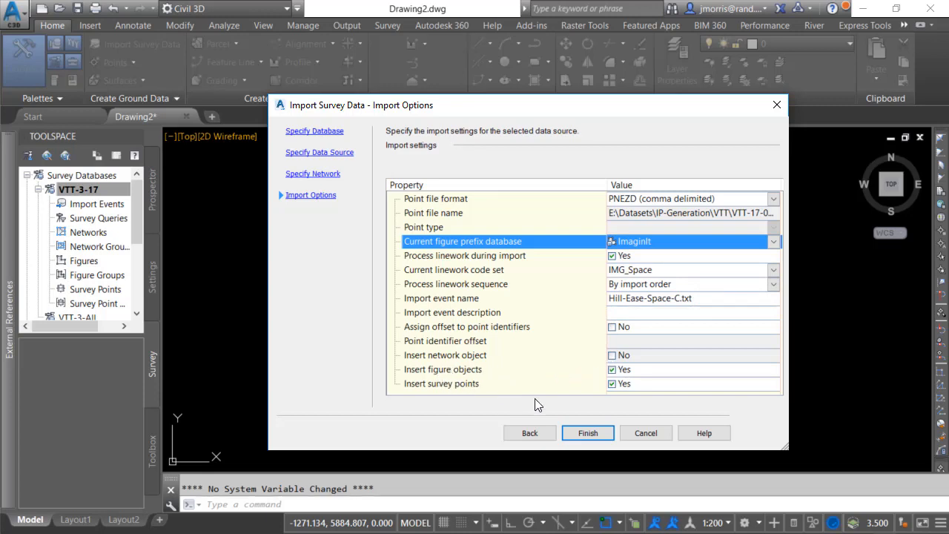
pyautogui.moveTo(468, 380)
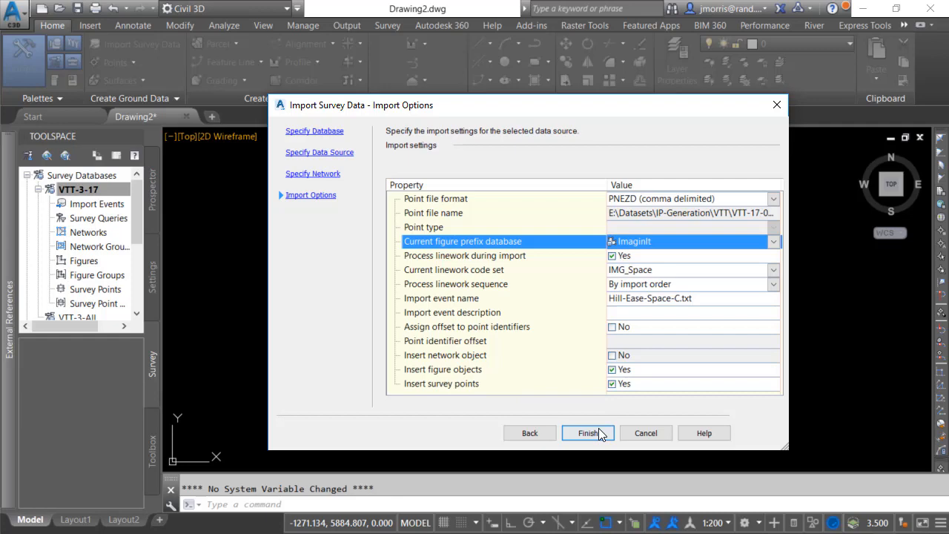
pyautogui.click(587, 433)
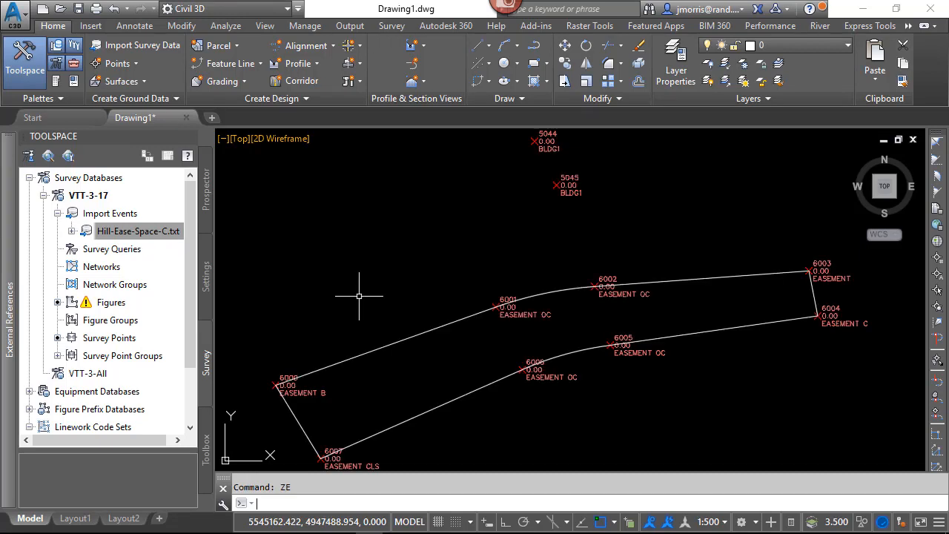
# Zoom to the Hill-Ease-Space-C.txt import event's points and expand its networks, figures and survey points.
pyautogui.click(138, 232)
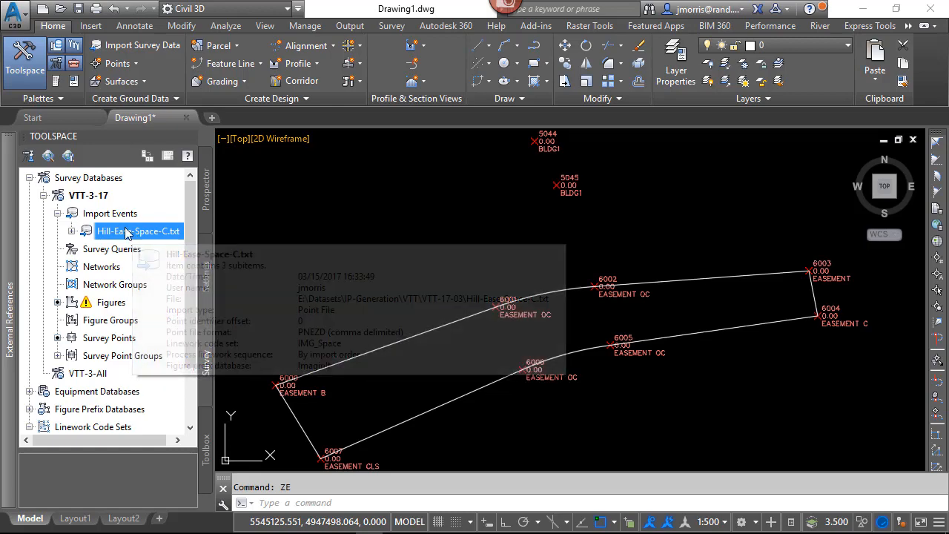
pyautogui.rightClick(138, 231)
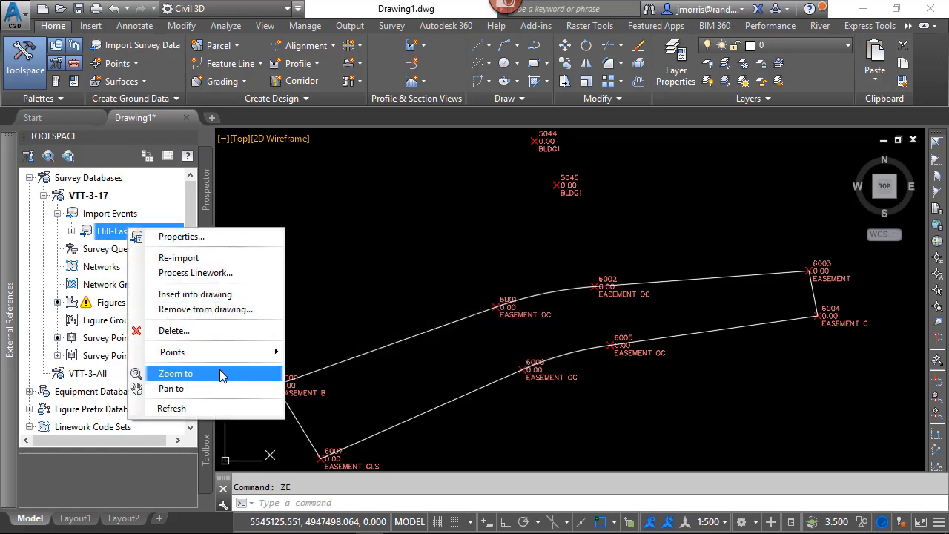
pyautogui.click(175, 373)
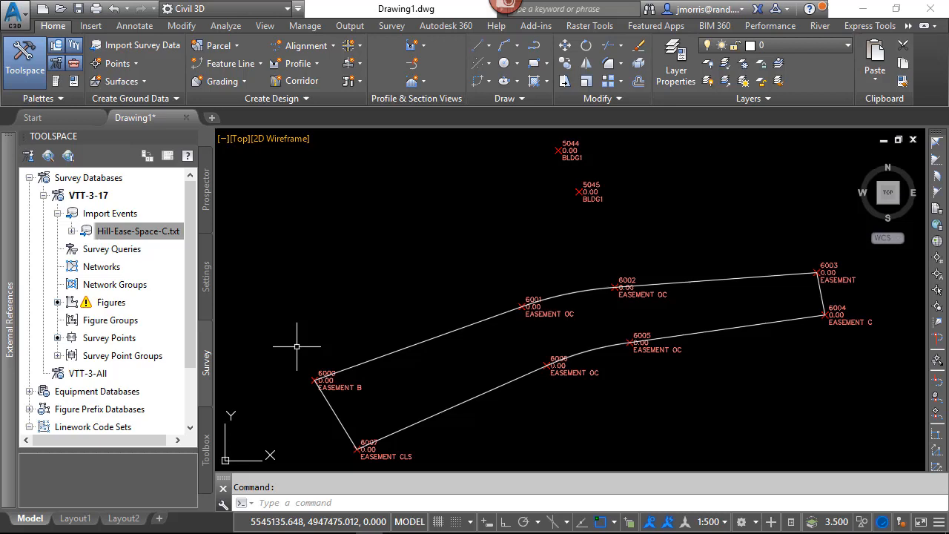
pyautogui.moveTo(89, 196)
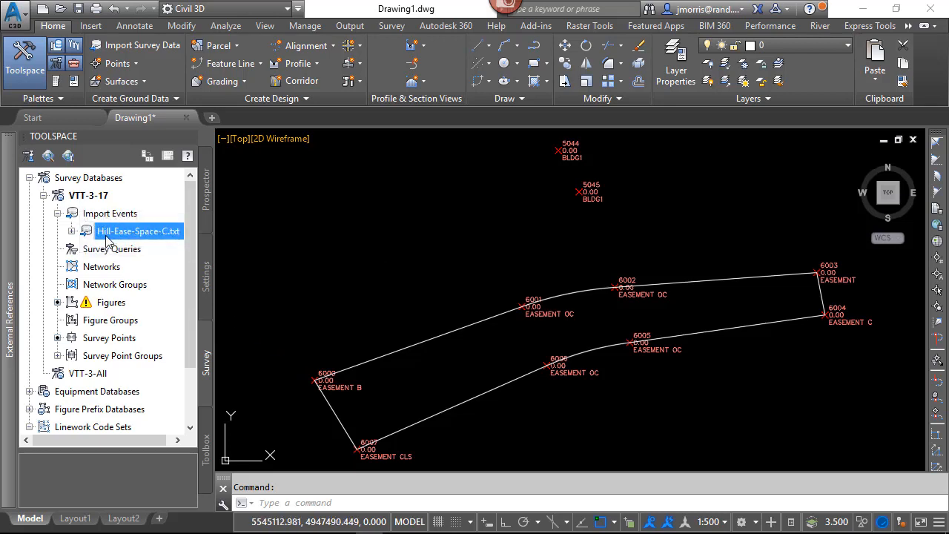
pyautogui.click(71, 231)
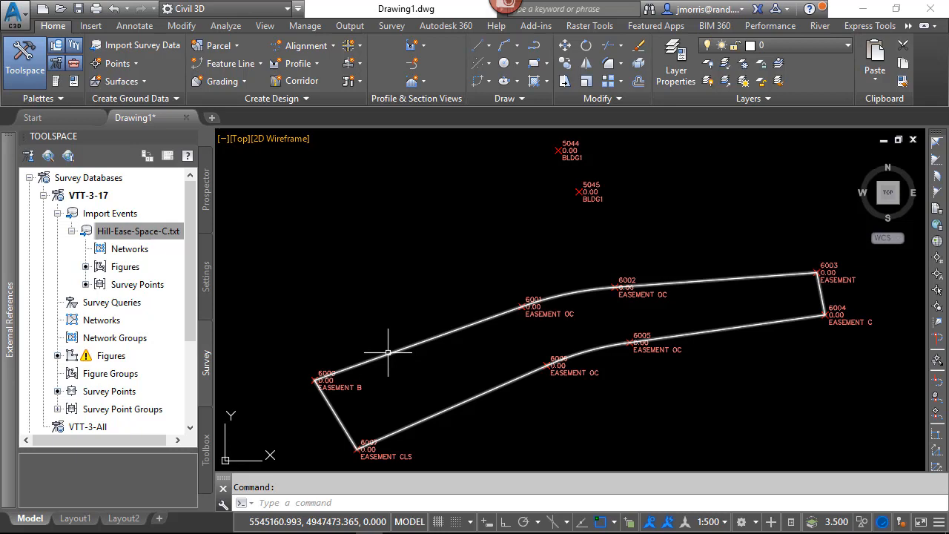
pyautogui.moveTo(389, 351)
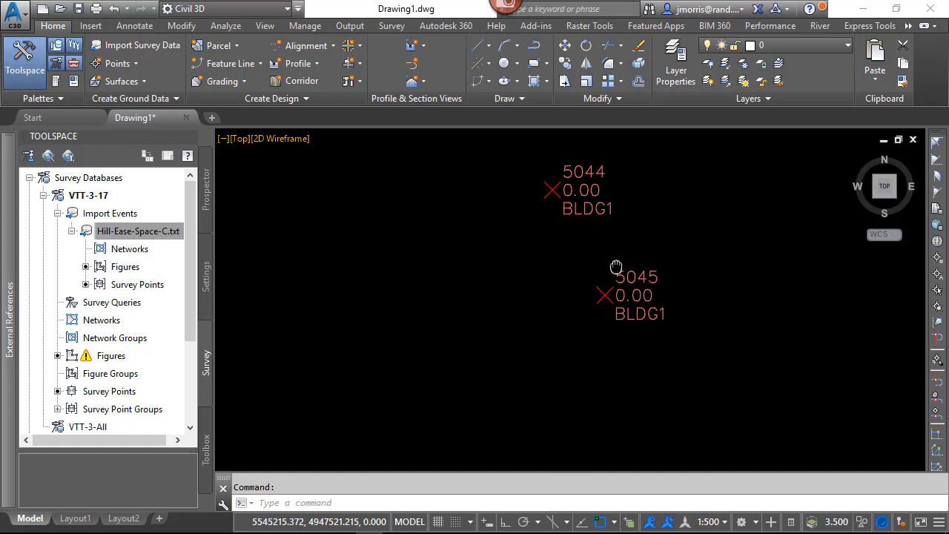
# Scroll Toolspace to Linework Code Sets and bring up the actions for IMG_Space.
pyautogui.scroll(-3)
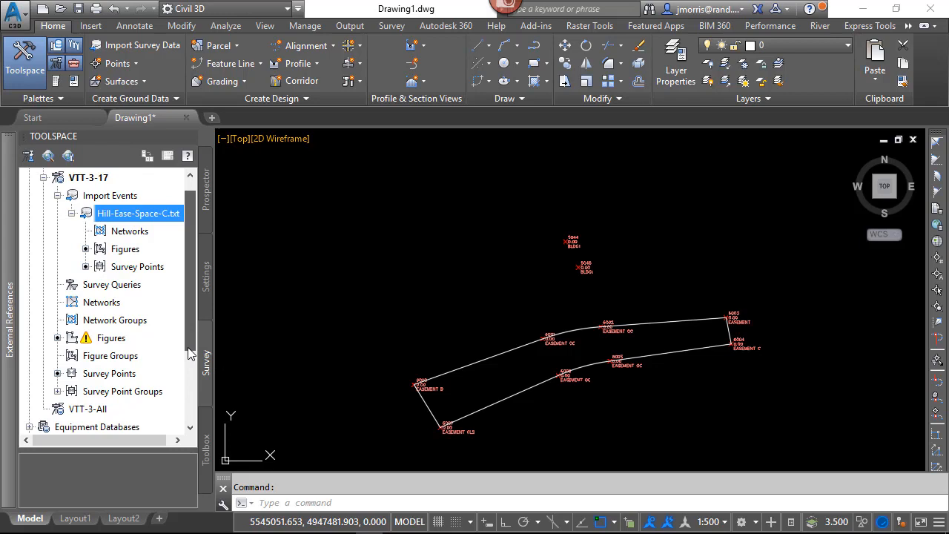
pyautogui.scroll(-3)
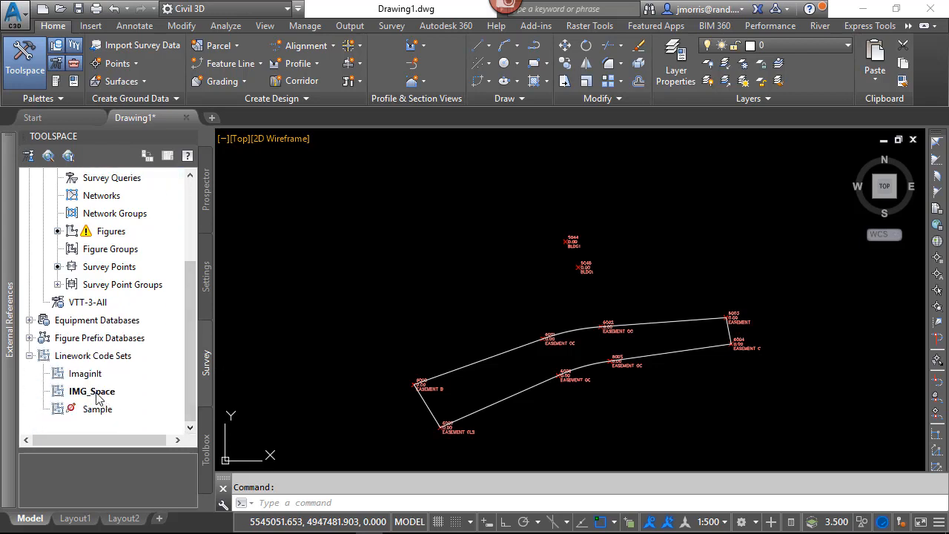
pyautogui.click(92, 392)
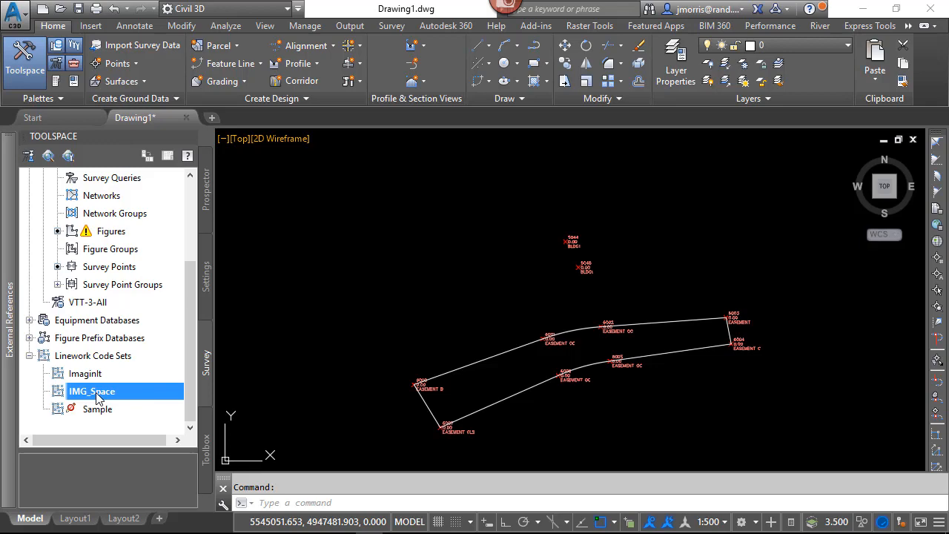
pyautogui.rightClick(92, 391)
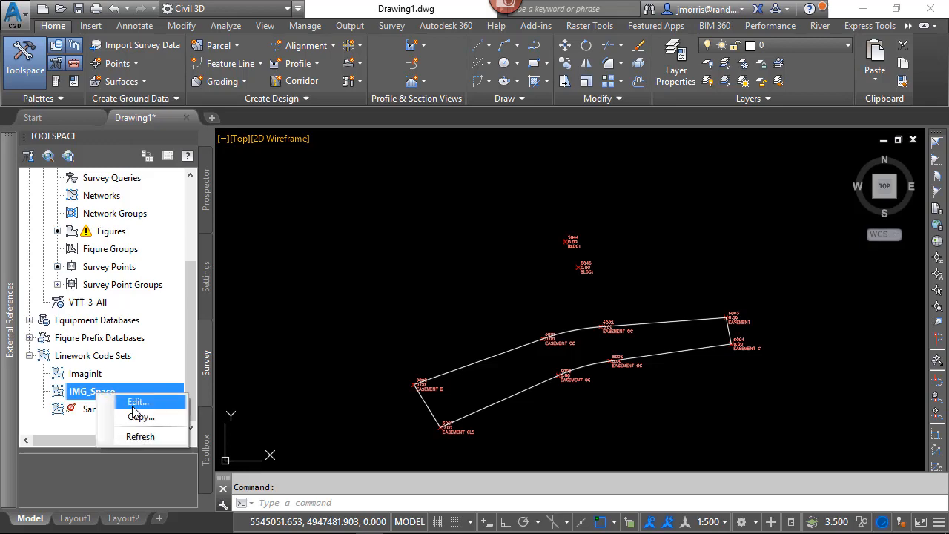
# Edit IMG_Space so Automatic begin on figure prefix match reads Yes, and save the change.
pyautogui.click(138, 400)
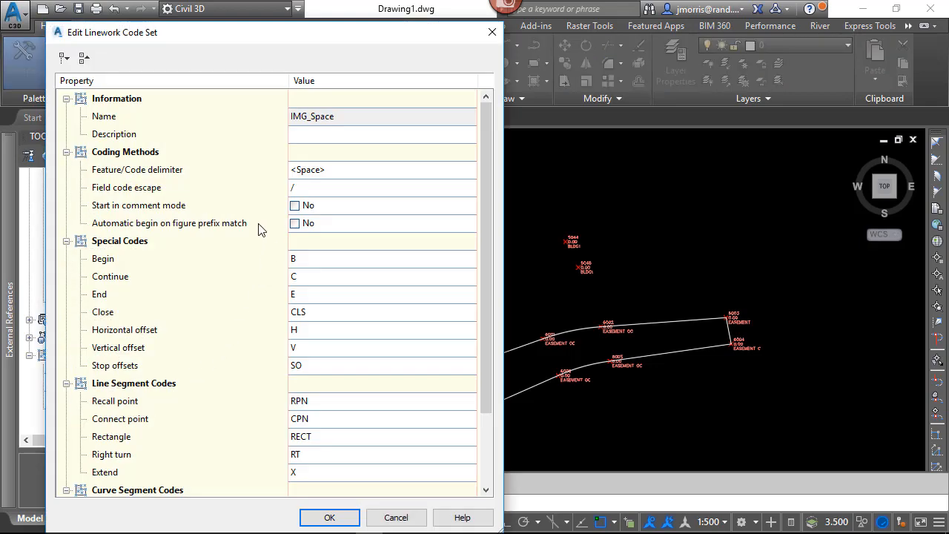
pyautogui.moveTo(238, 240)
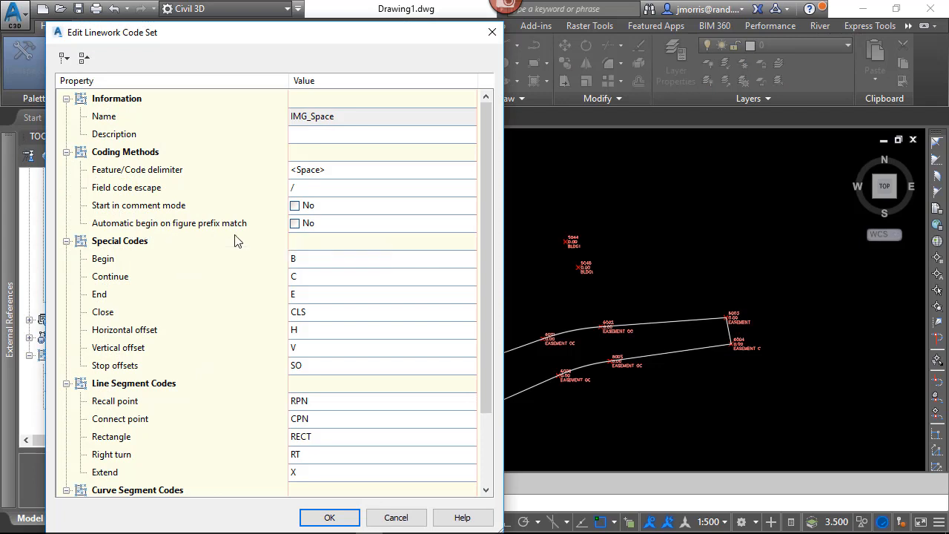
pyautogui.click(294, 222)
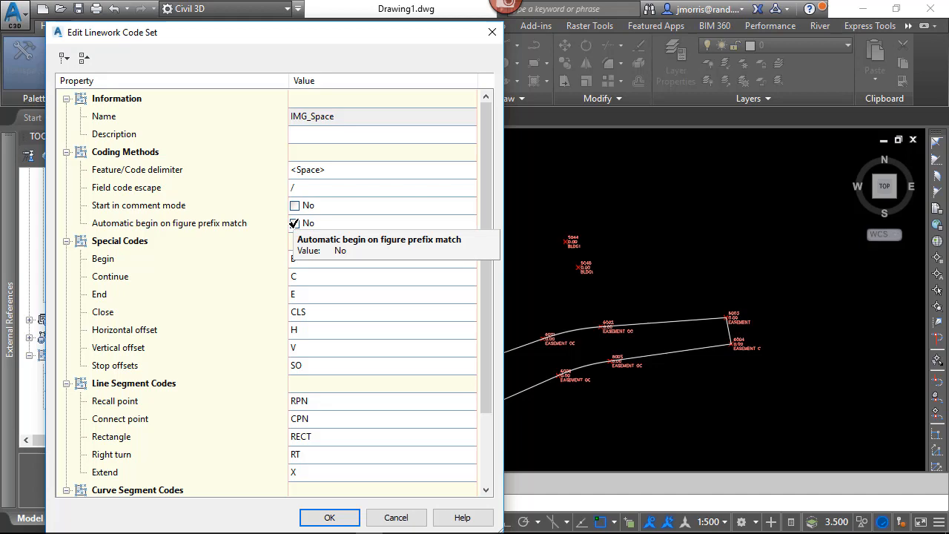
pyautogui.click(294, 223)
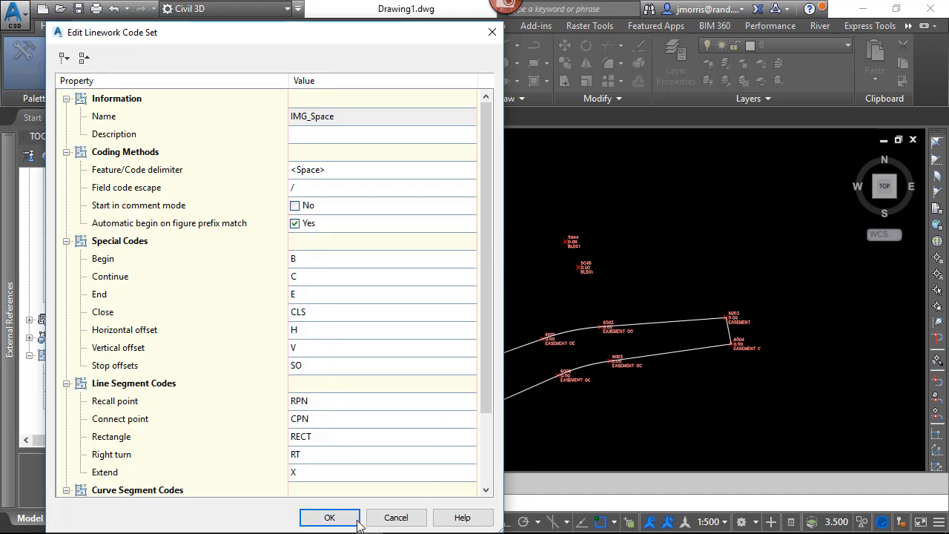
pyautogui.click(329, 516)
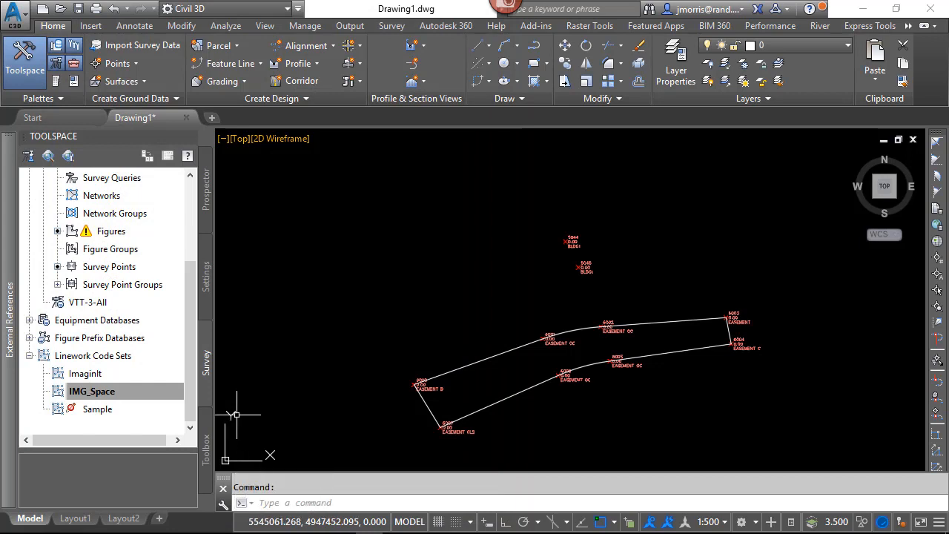
pyautogui.click(92, 391)
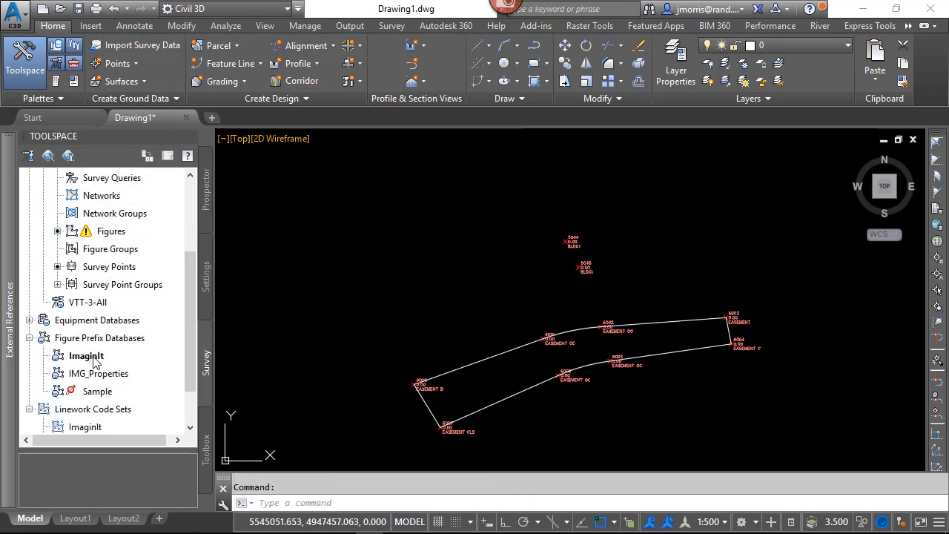
pyautogui.rightClick(86, 356)
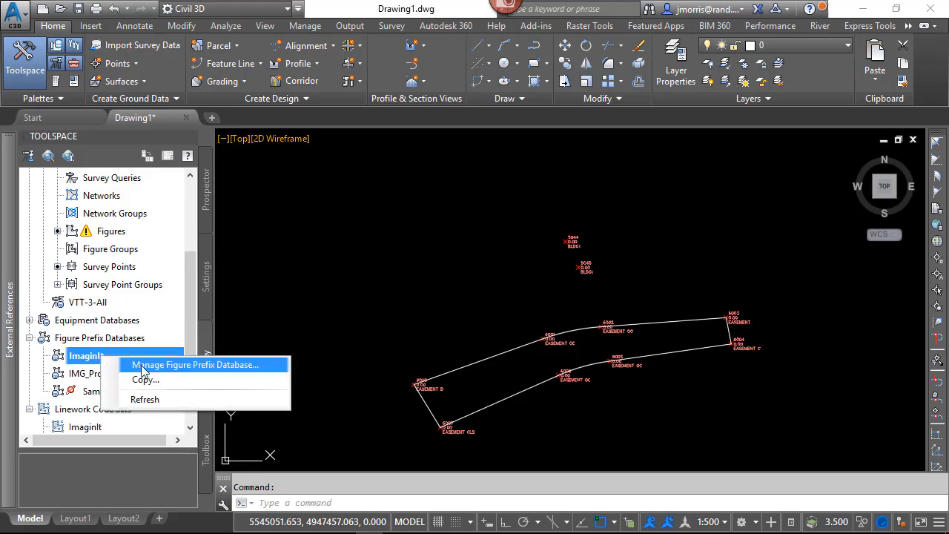
pyautogui.click(193, 365)
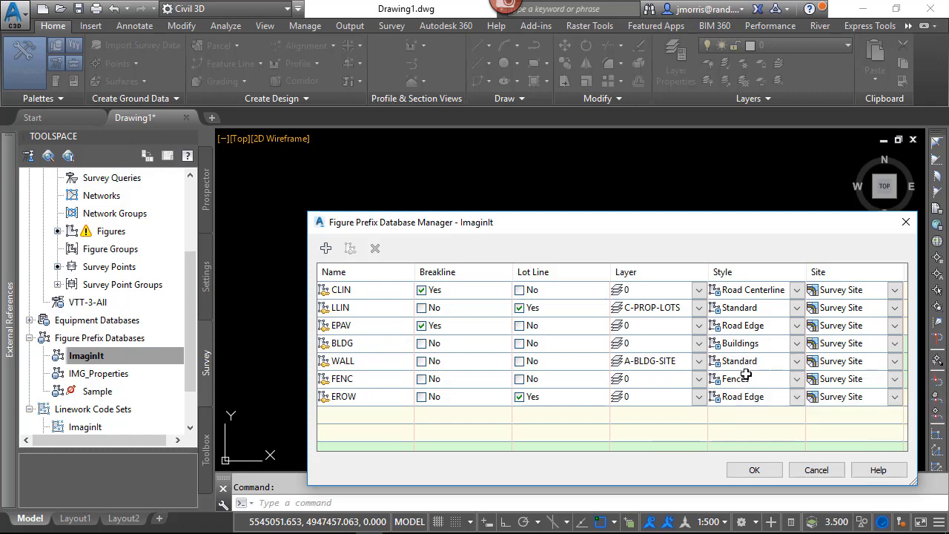
pyautogui.click(753, 468)
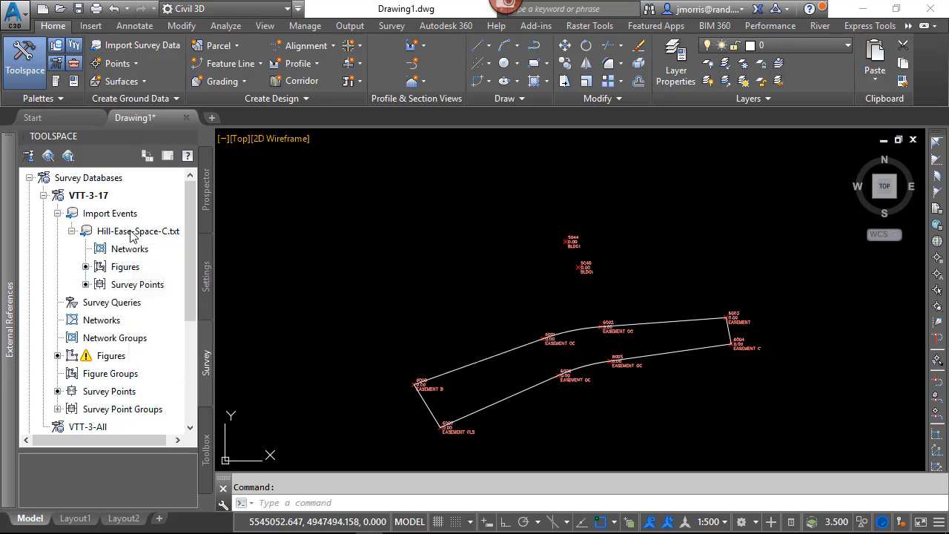
# Re-import the Hill-Ease-Space-C.txt event, overwriting points with duplicate numbers.
pyautogui.rightClick(138, 231)
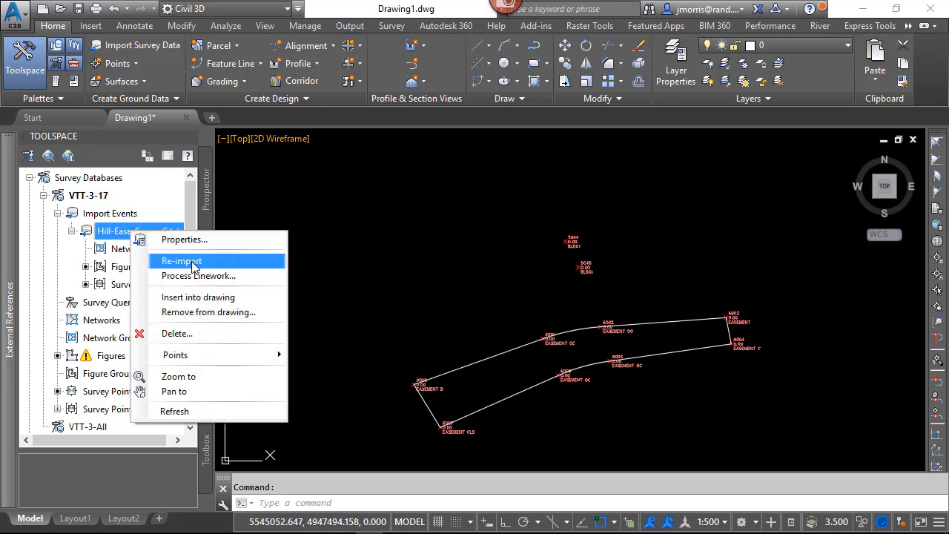
pyautogui.click(181, 261)
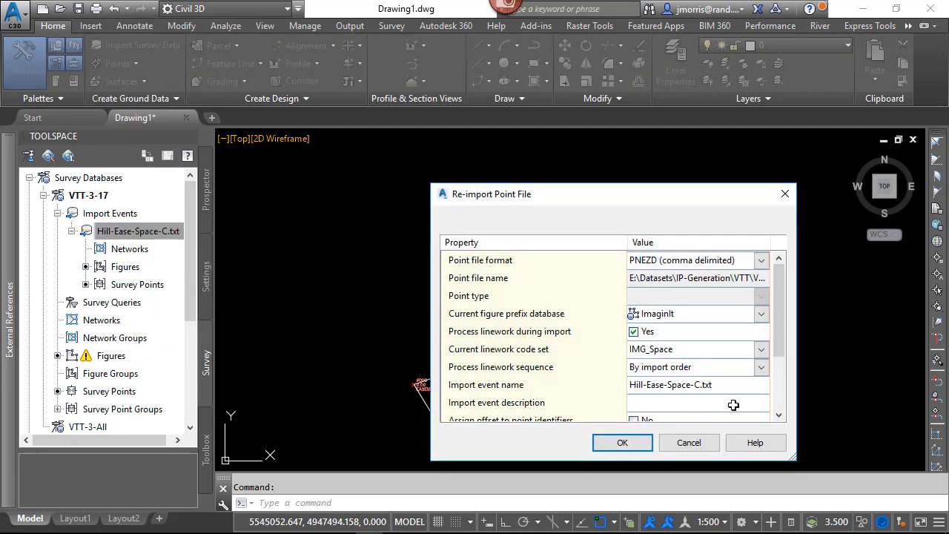
pyautogui.scroll(-3)
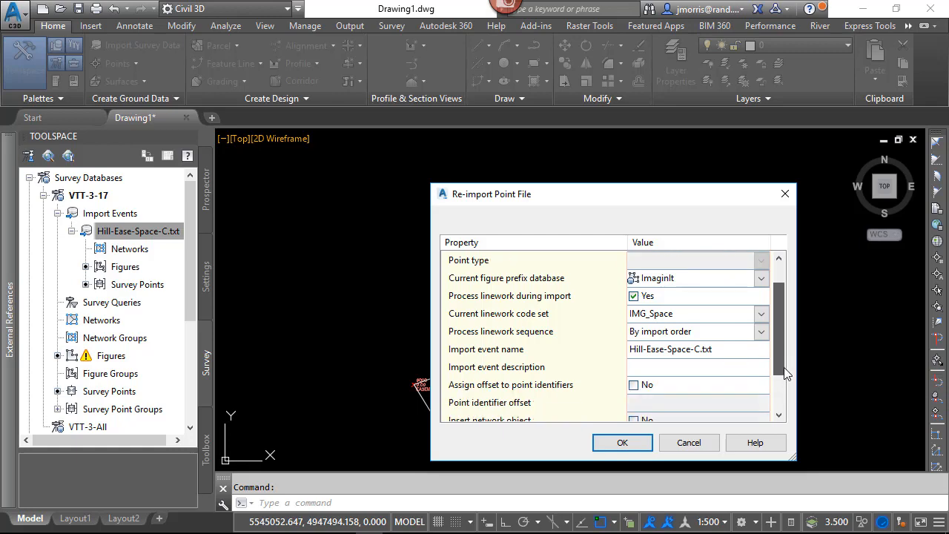
pyautogui.scroll(-3)
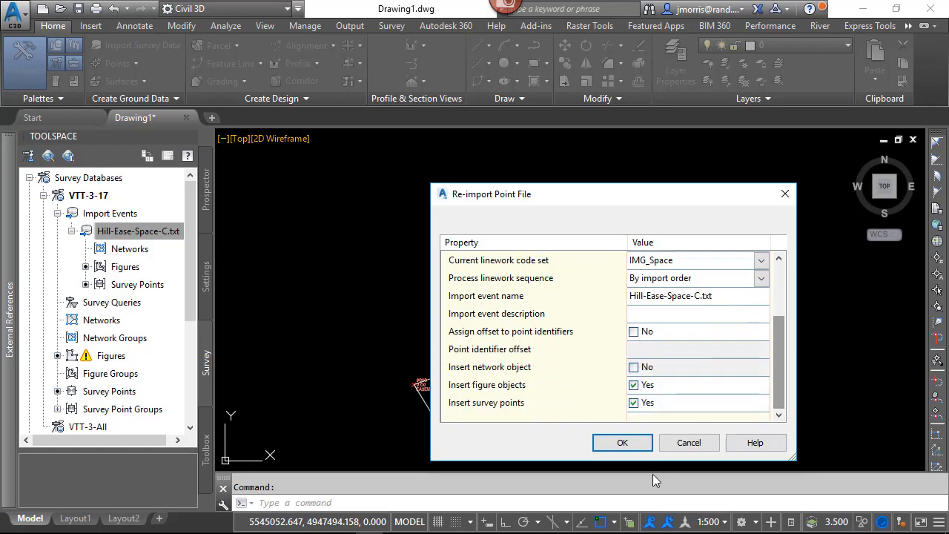
pyautogui.click(622, 441)
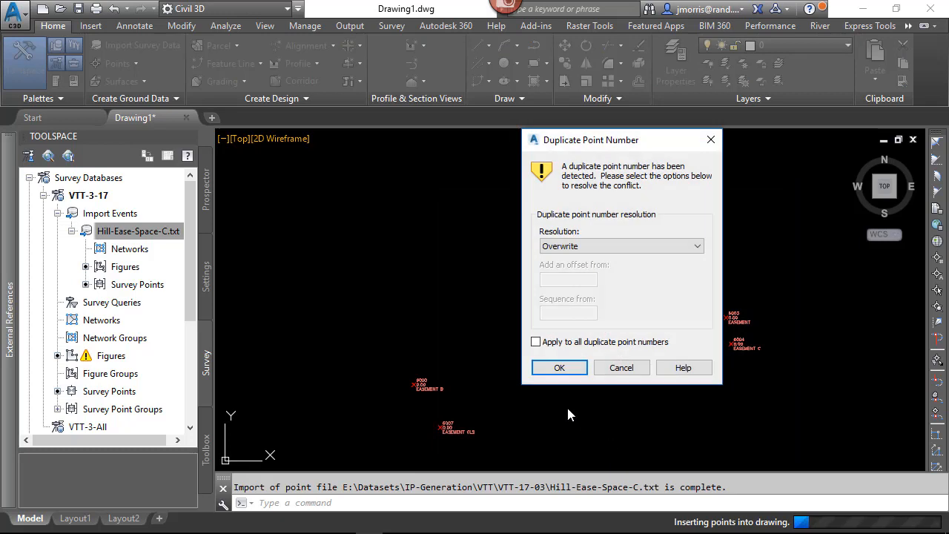
pyautogui.click(535, 341)
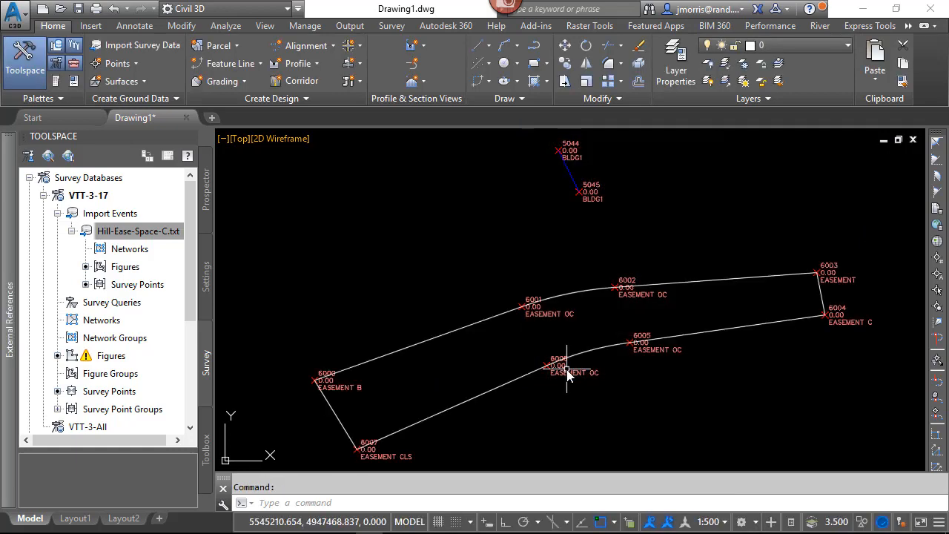
pyautogui.moveTo(585, 225)
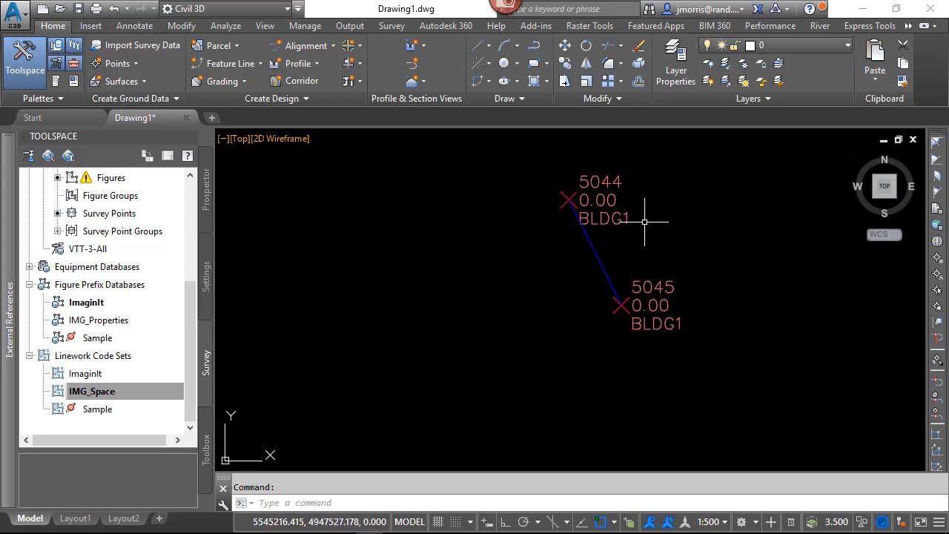
pyautogui.moveTo(646, 225)
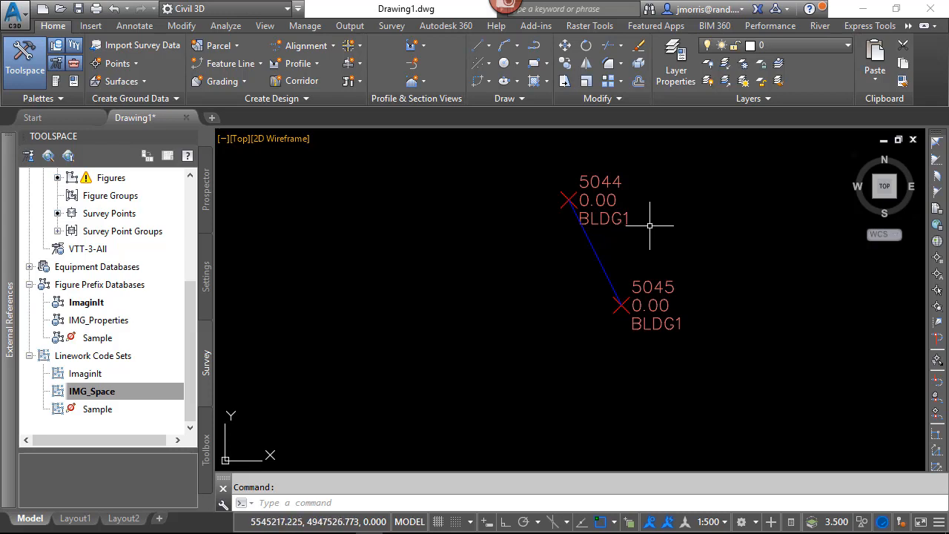
pyautogui.moveTo(689, 246)
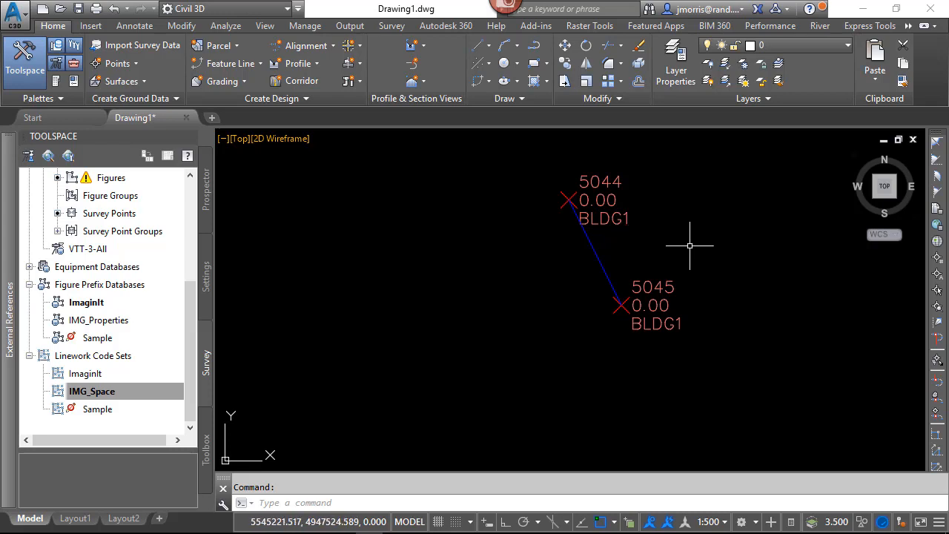
pyautogui.moveTo(698, 251)
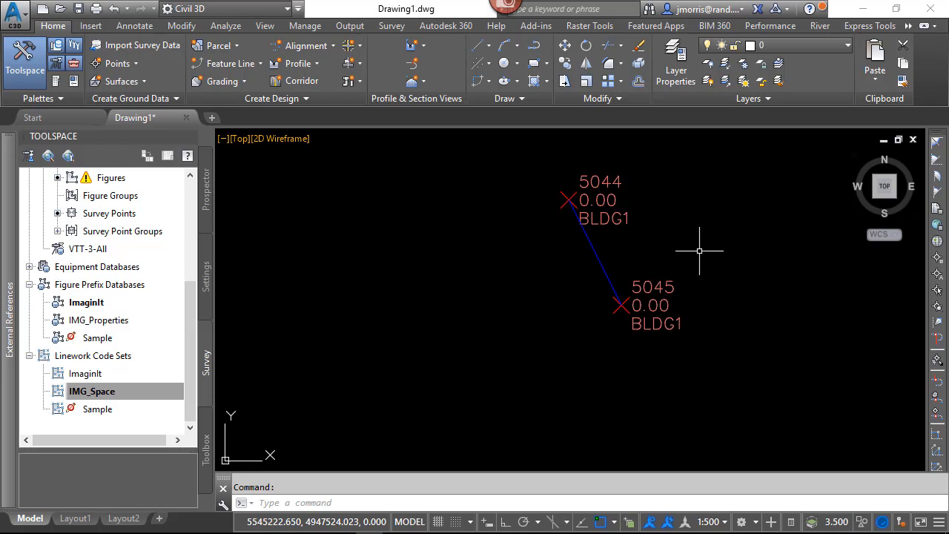
pyautogui.moveTo(700, 250)
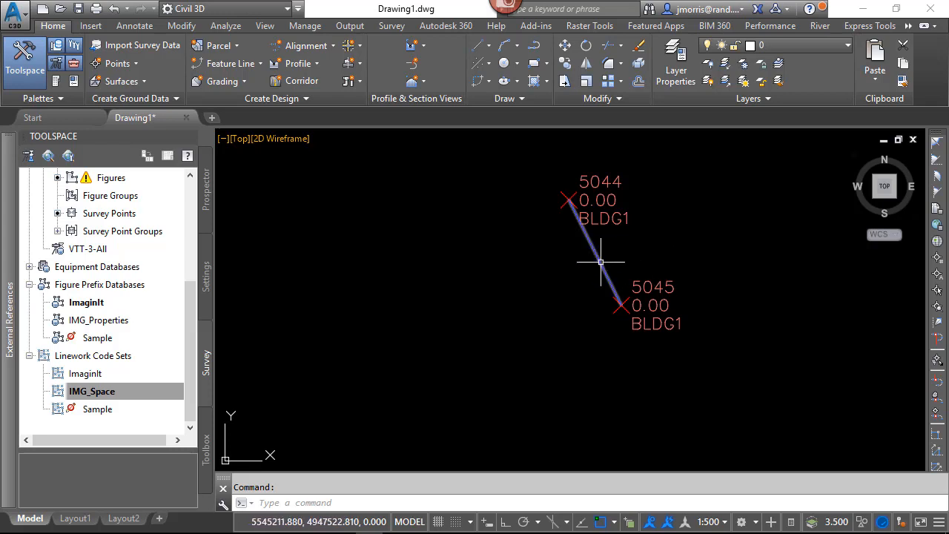
pyautogui.moveTo(600, 261)
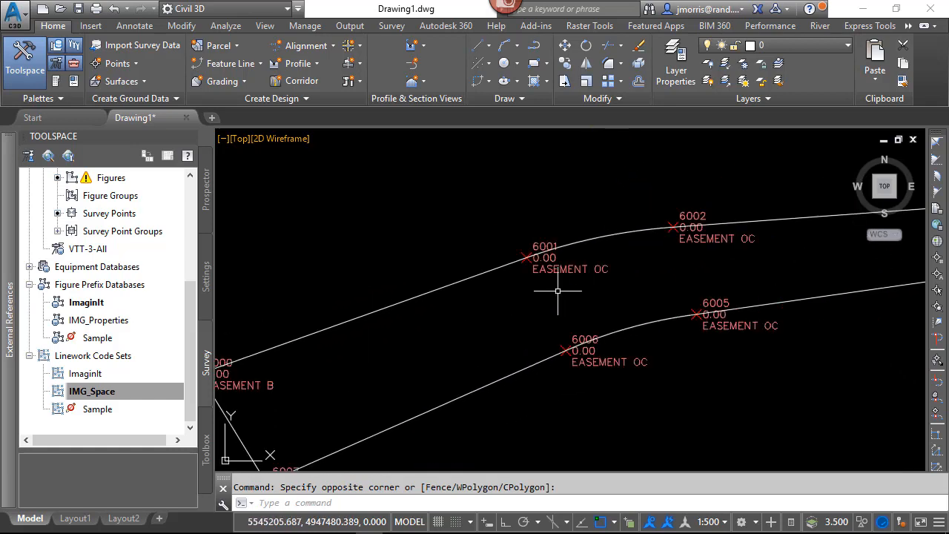
pyautogui.moveTo(558, 289); pyautogui.dragTo(397, 355)
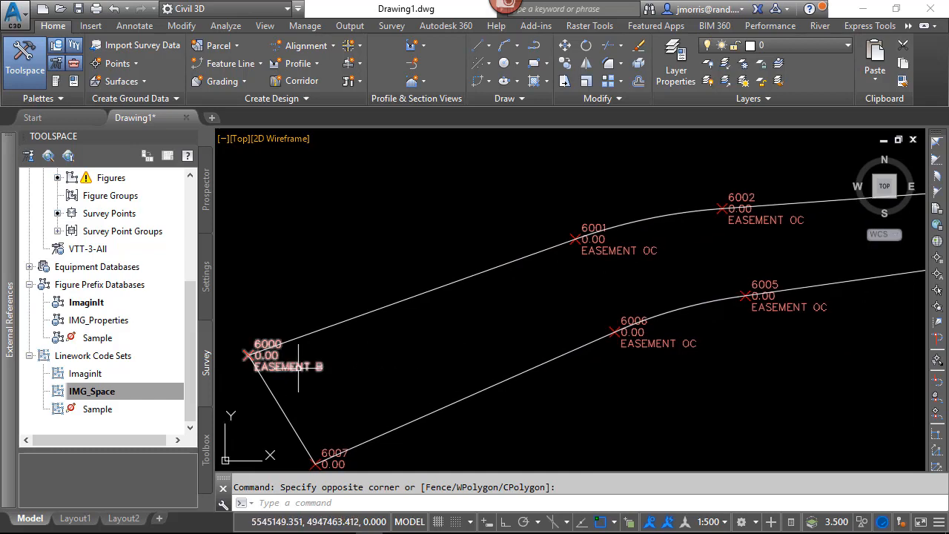
pyautogui.moveTo(664, 274)
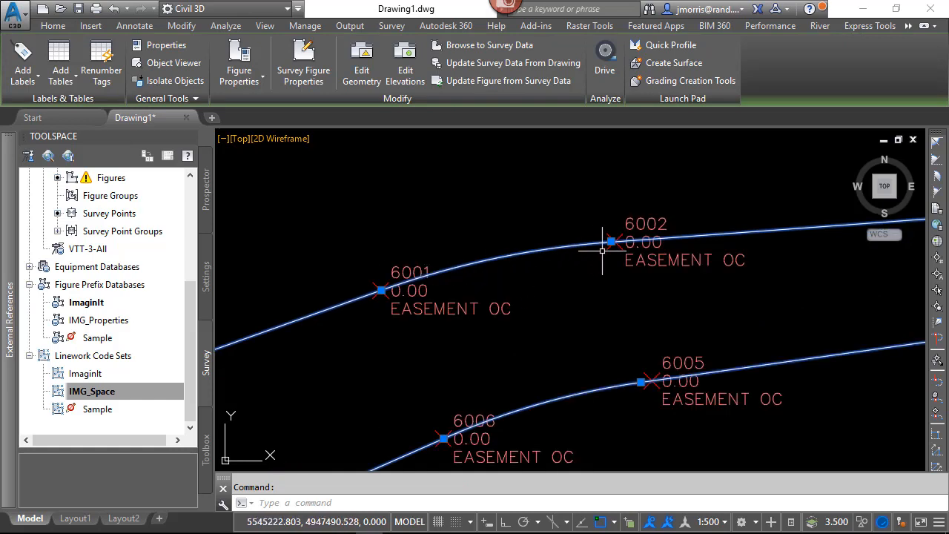
pyautogui.moveTo(611, 251)
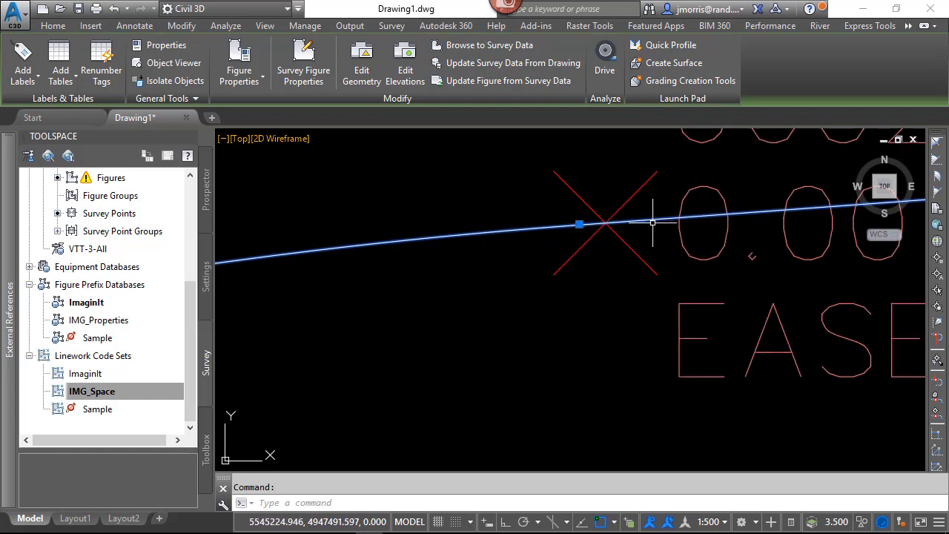
pyautogui.moveTo(578, 226)
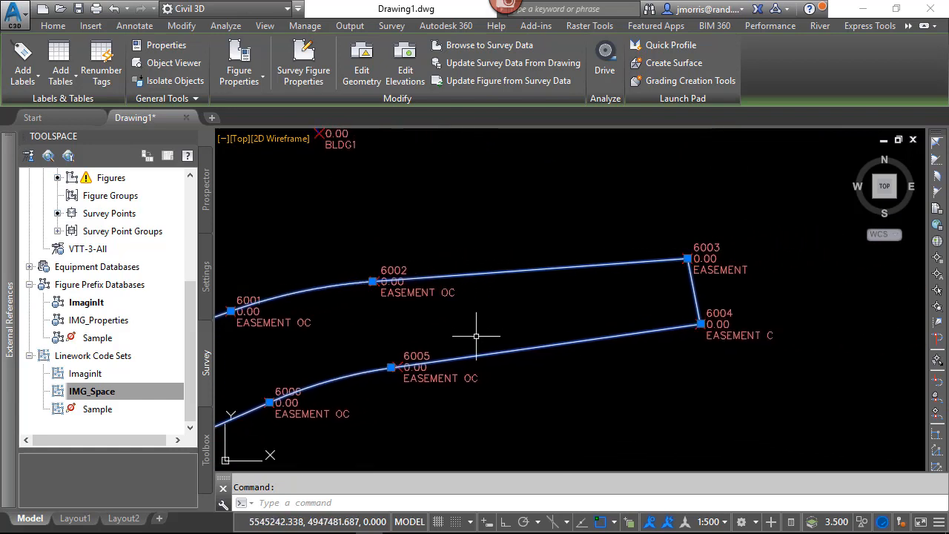
pyautogui.moveTo(675, 264)
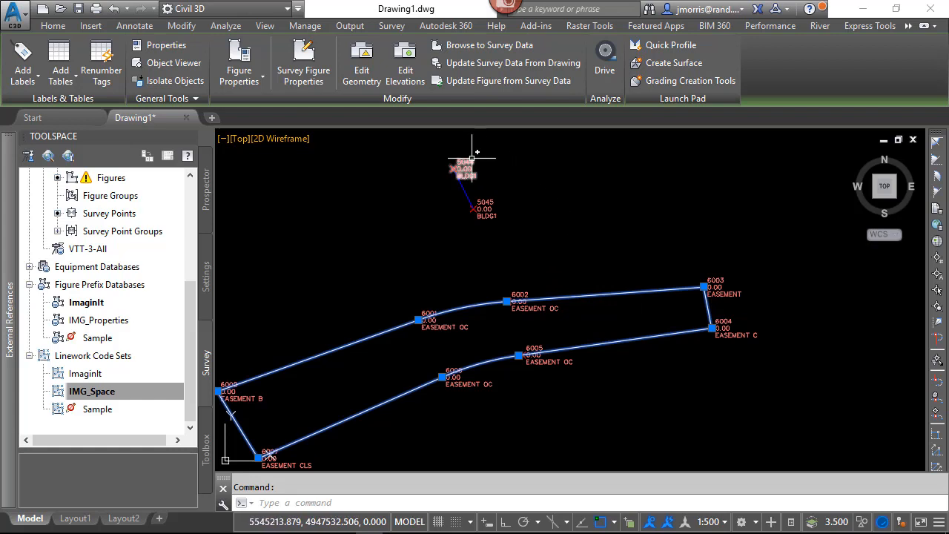
pyautogui.moveTo(433, 161)
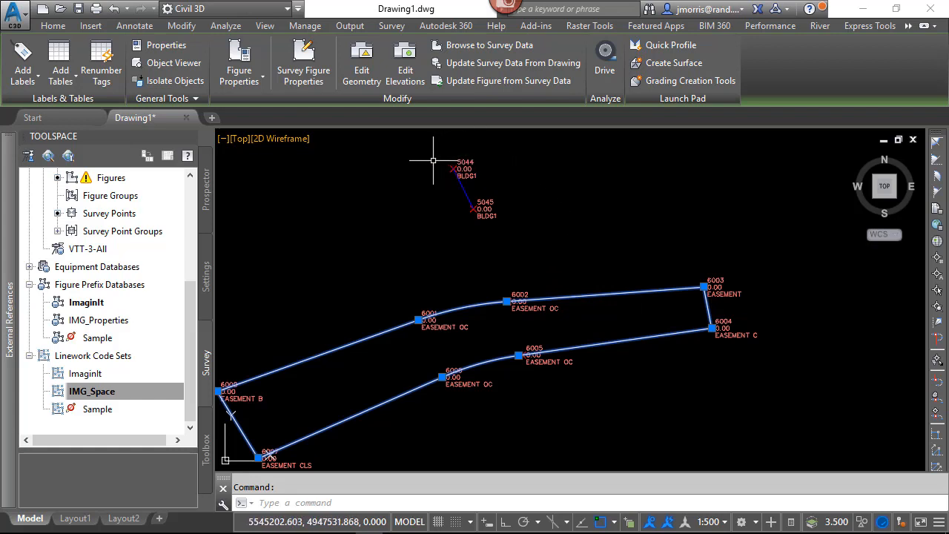
pyautogui.moveTo(439, 166)
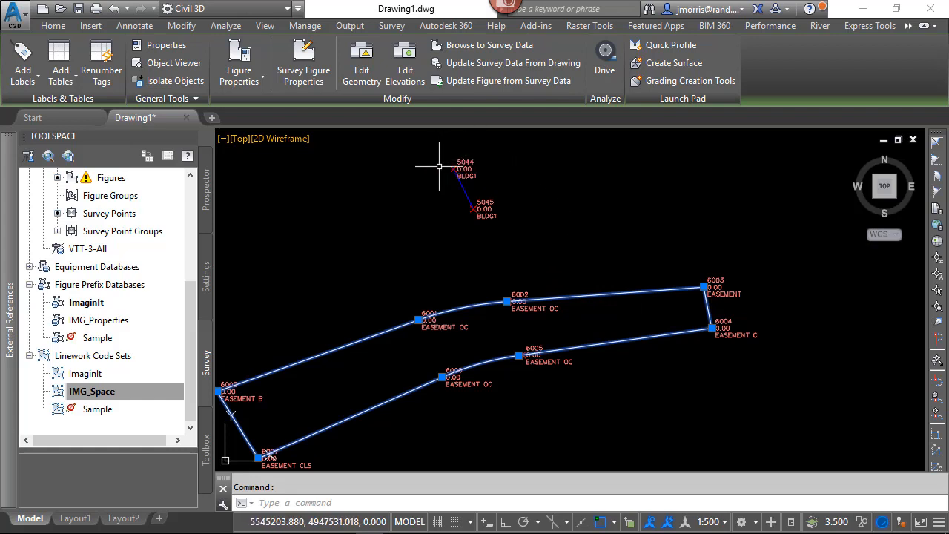
pyautogui.moveTo(700, 304)
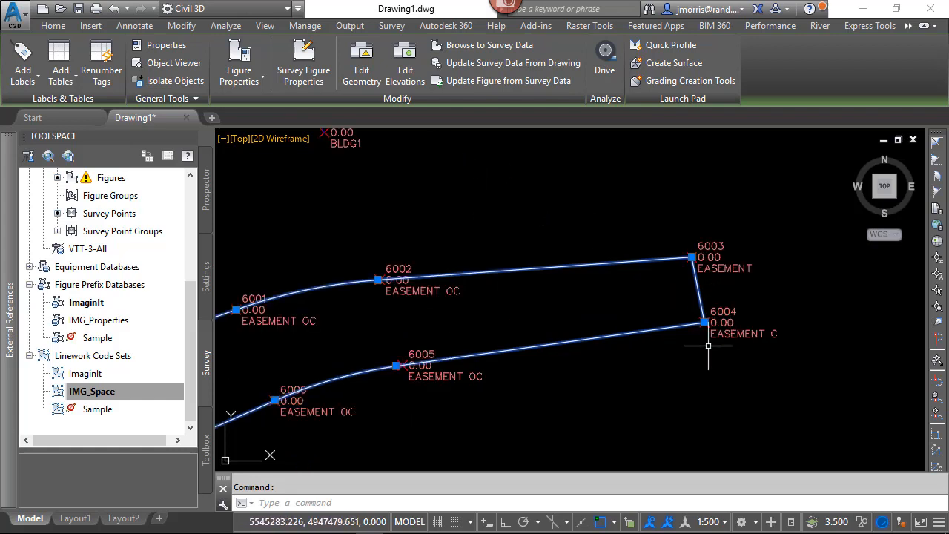
pyautogui.moveTo(667, 353)
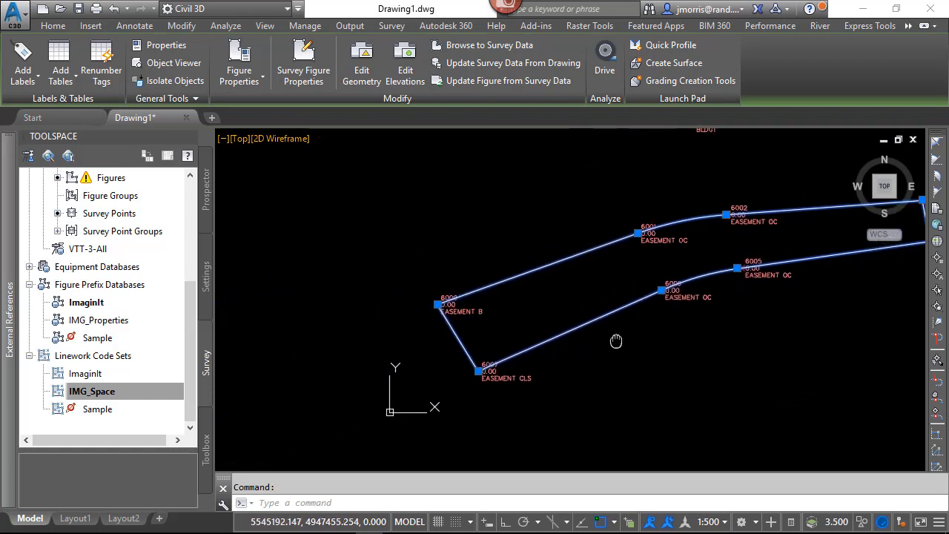
pyautogui.moveTo(615, 341); pyautogui.dragTo(488, 388)
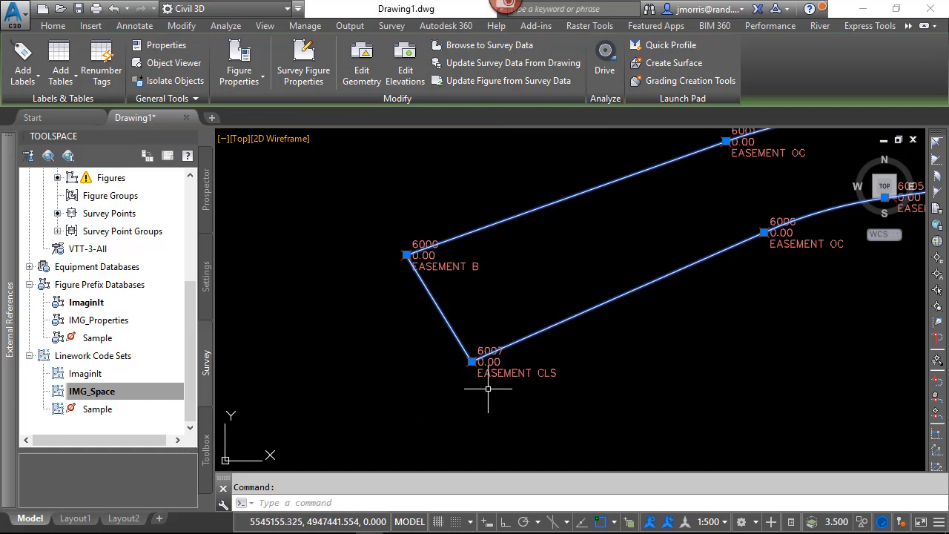
pyautogui.moveTo(510, 382)
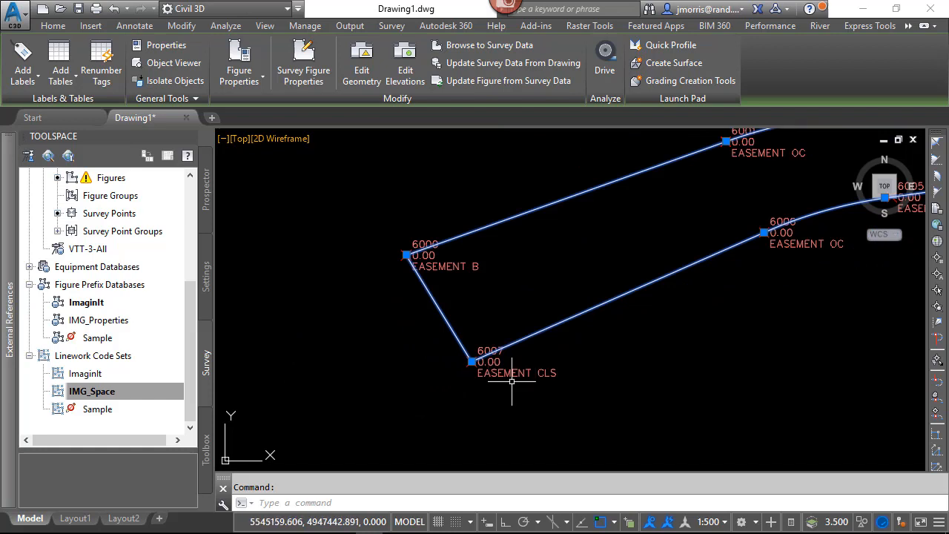
pyautogui.moveTo(472, 362)
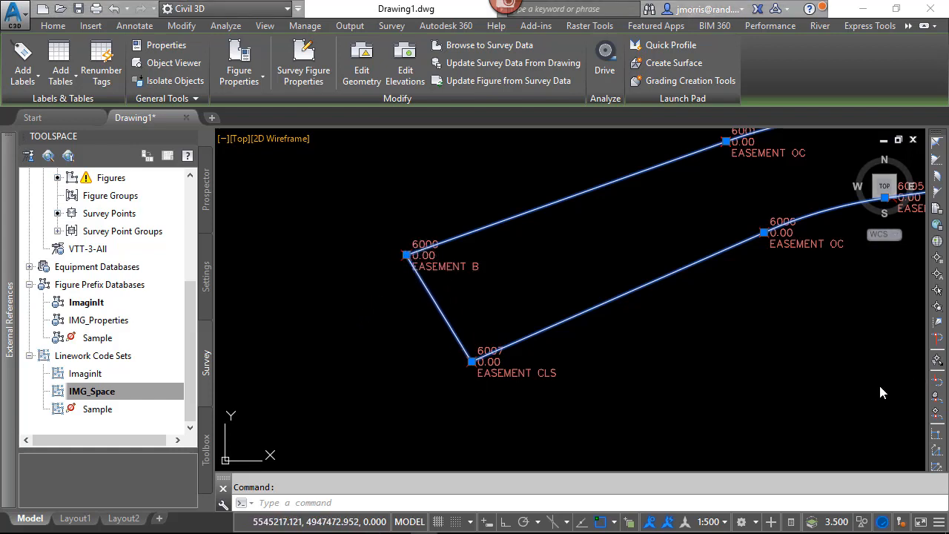
pyautogui.moveTo(353, 285)
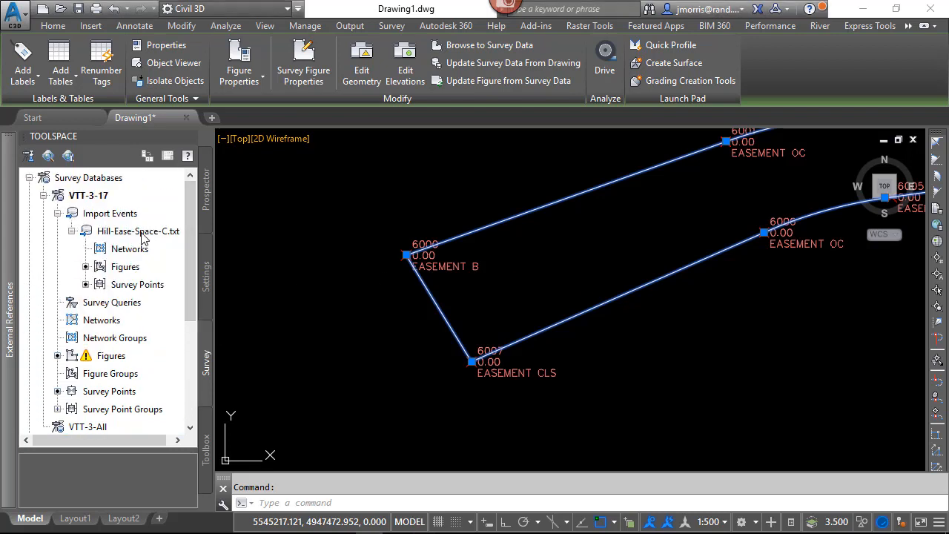
pyautogui.rightClick(138, 232)
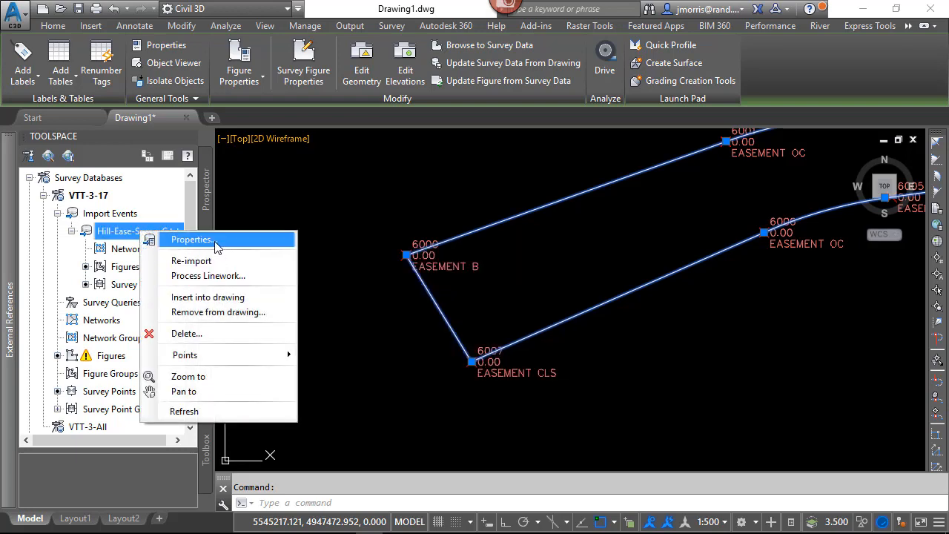
pyautogui.click(191, 239)
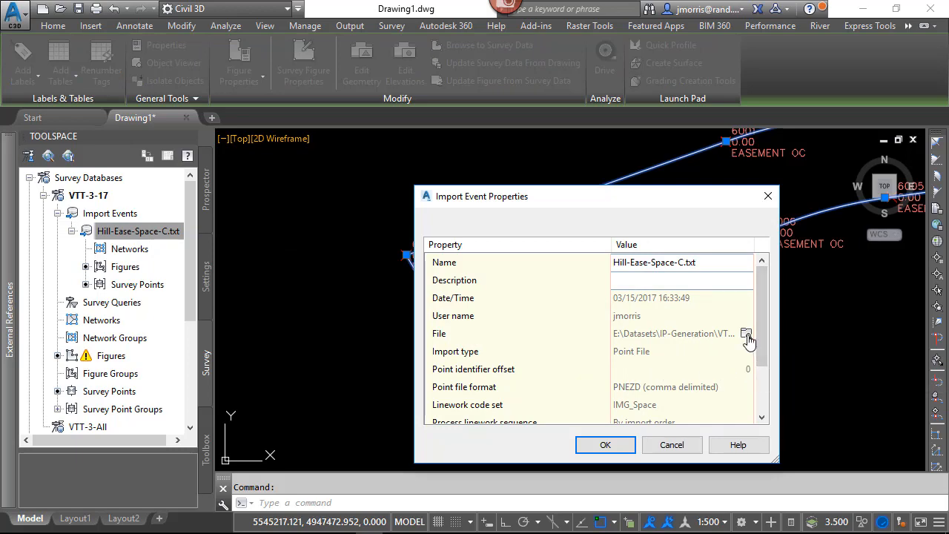
pyautogui.click(747, 334)
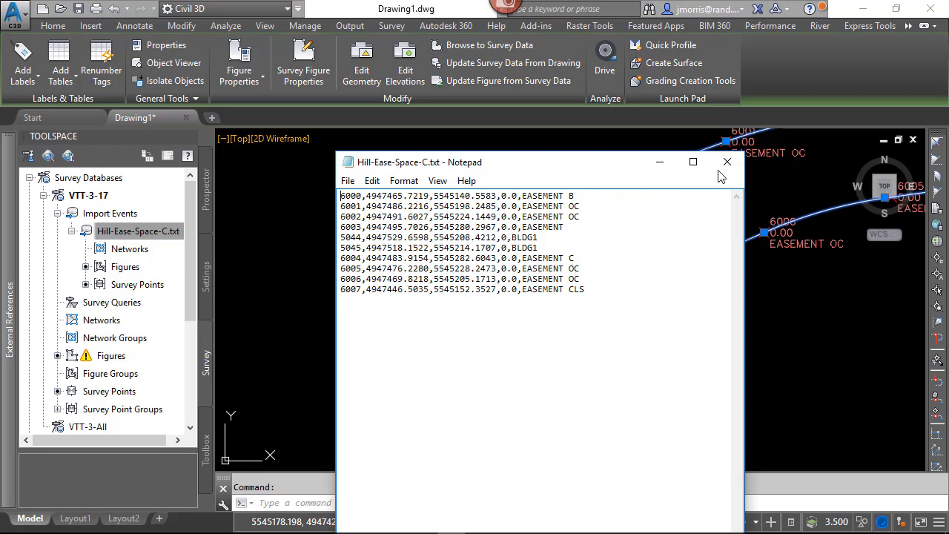
pyautogui.click(726, 161)
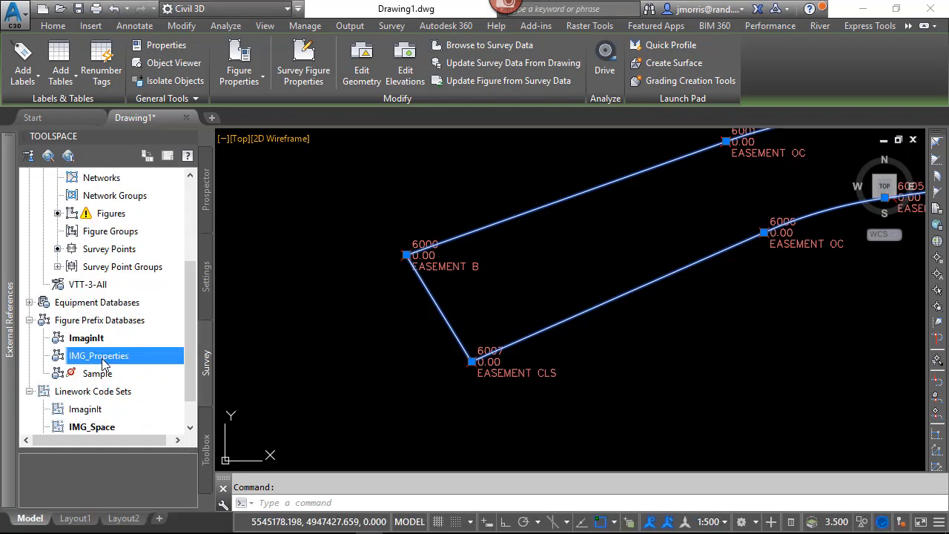
pyautogui.rightClick(86, 338)
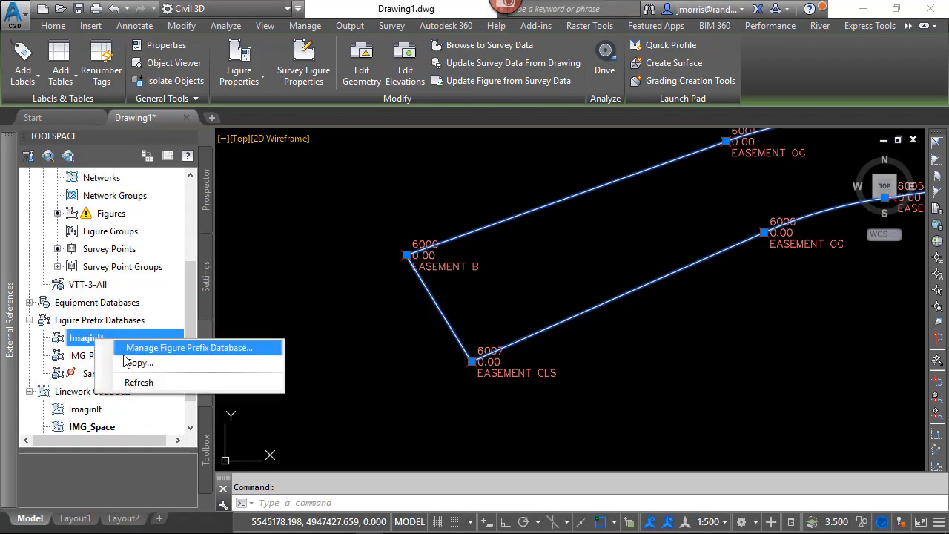
pyautogui.click(187, 347)
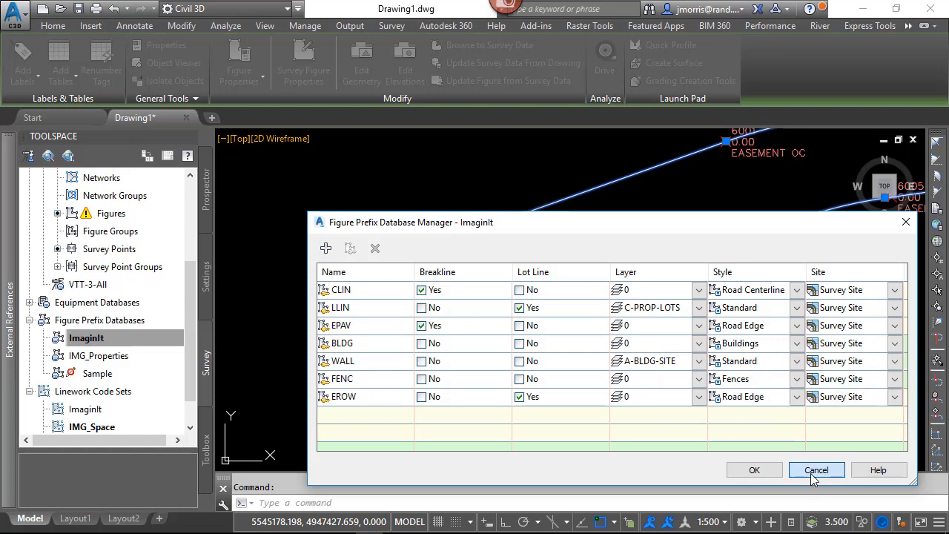
pyautogui.click(816, 469)
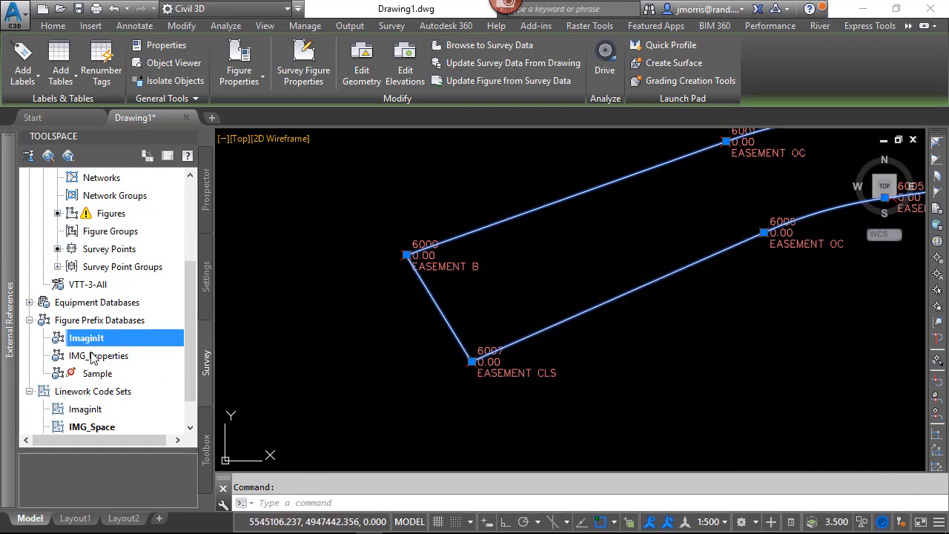
pyautogui.click(98, 356)
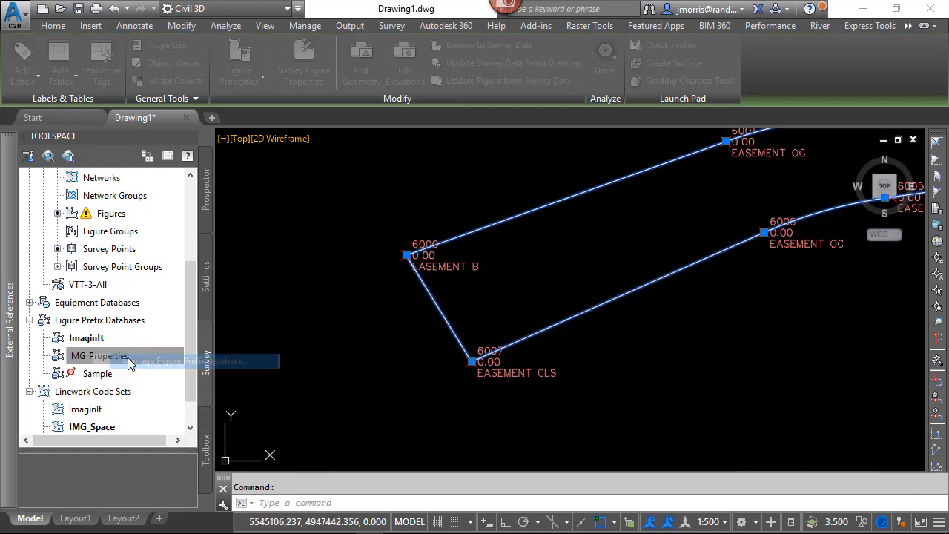
pyautogui.doubleClick(98, 356)
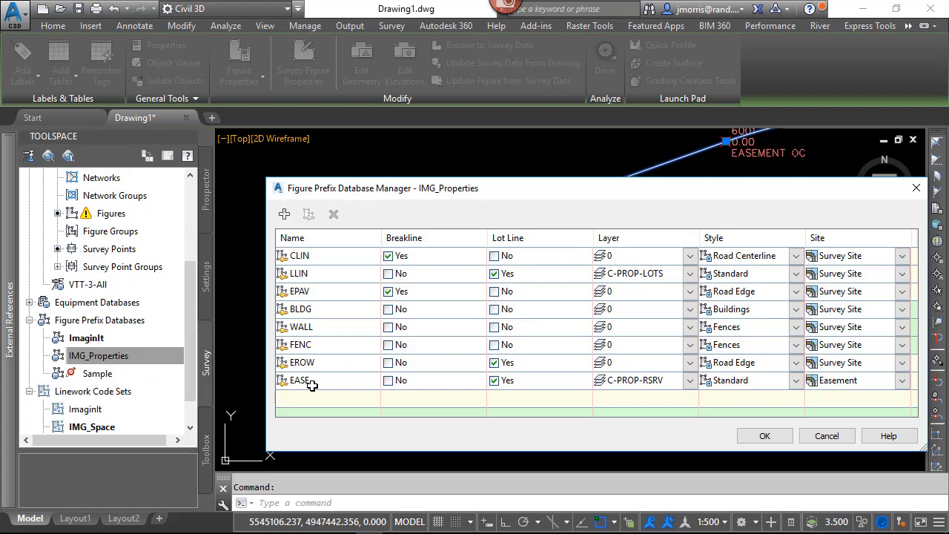
pyautogui.moveTo(312, 380)
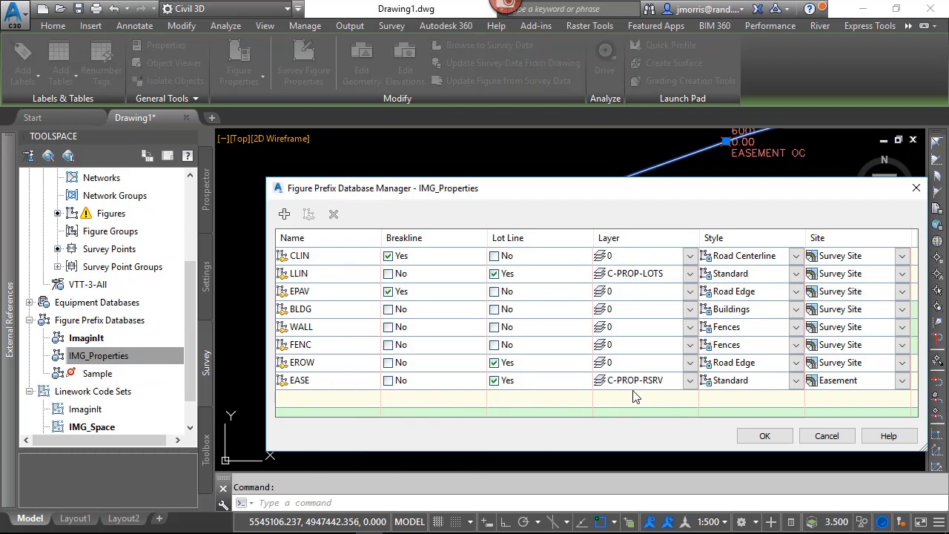
pyautogui.moveTo(614, 387)
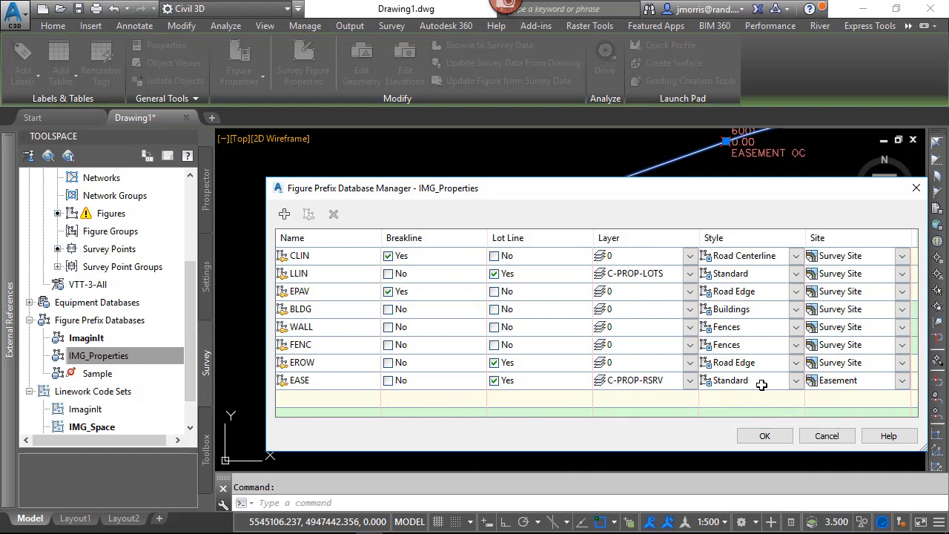
pyautogui.click(764, 436)
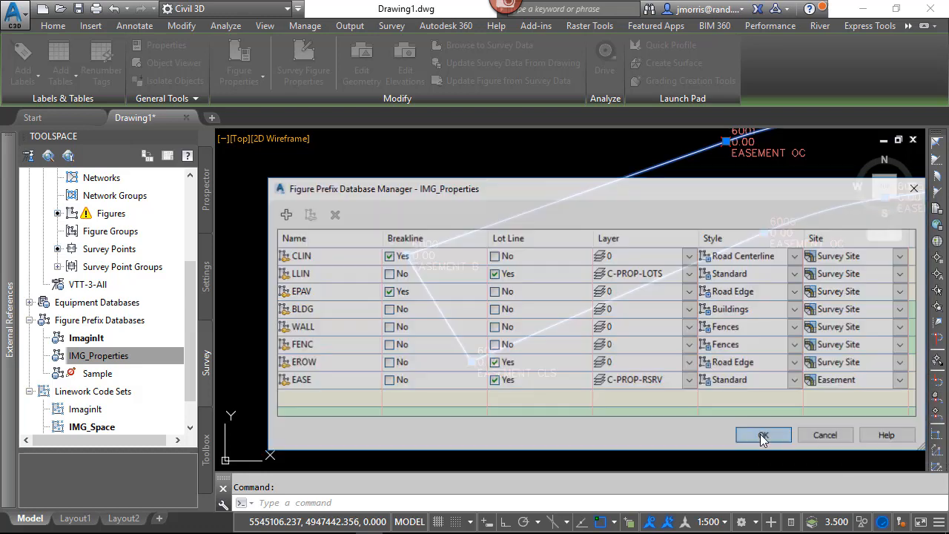
pyautogui.click(762, 435)
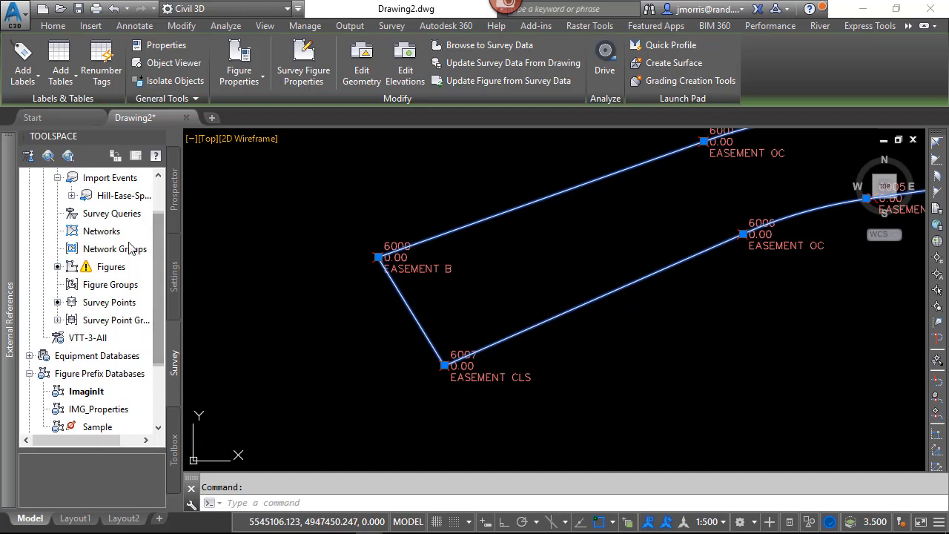
# Re-import the Hill-Ease-Space point file using the IMG_Properties figure prefix database.
pyautogui.rightClick(124, 195)
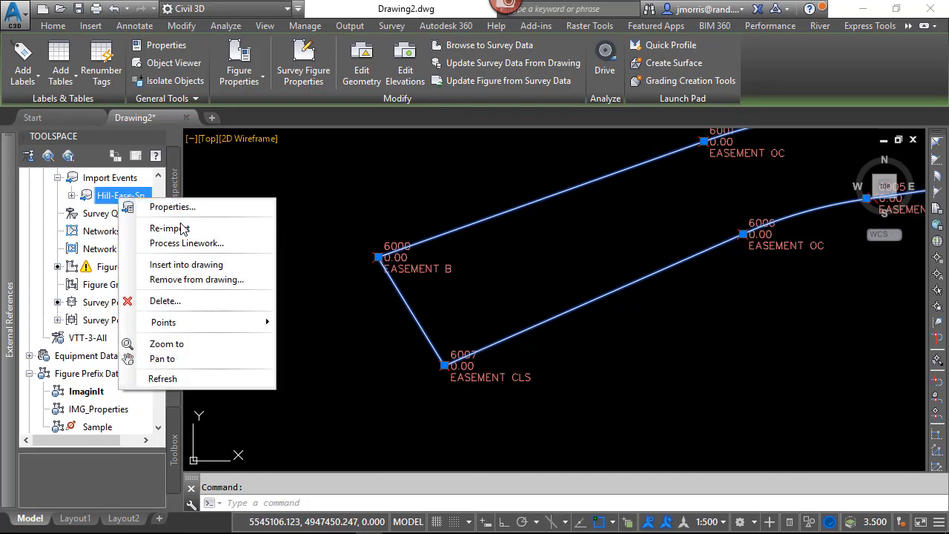
pyautogui.click(169, 228)
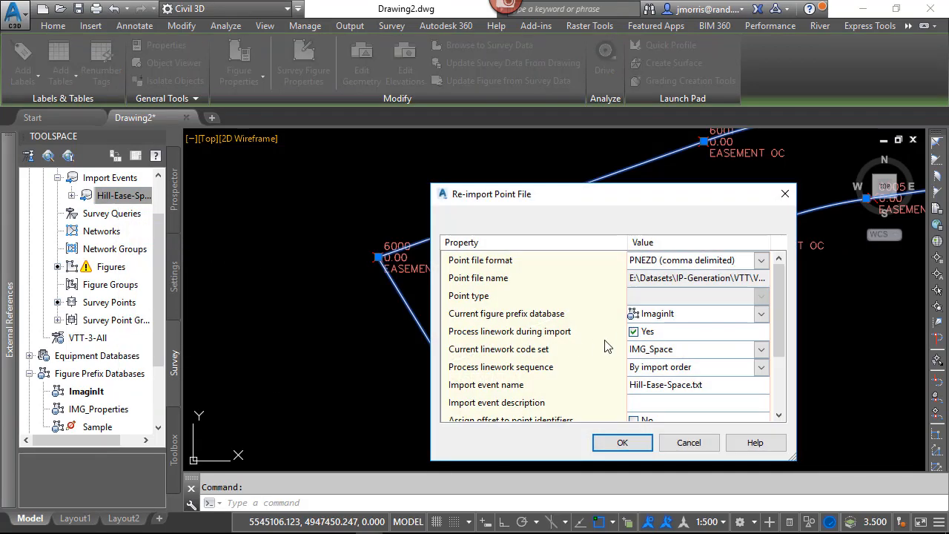
pyautogui.moveTo(750, 326)
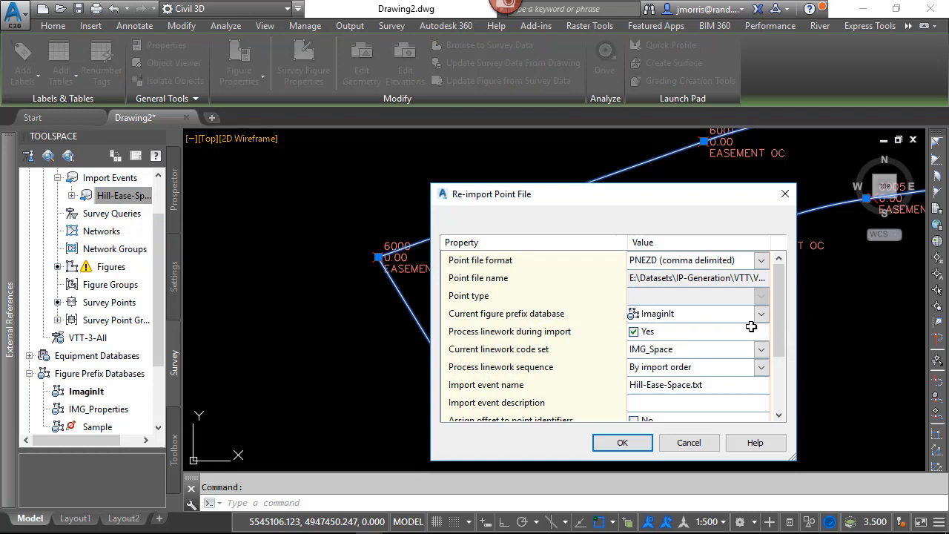
pyautogui.click(761, 313)
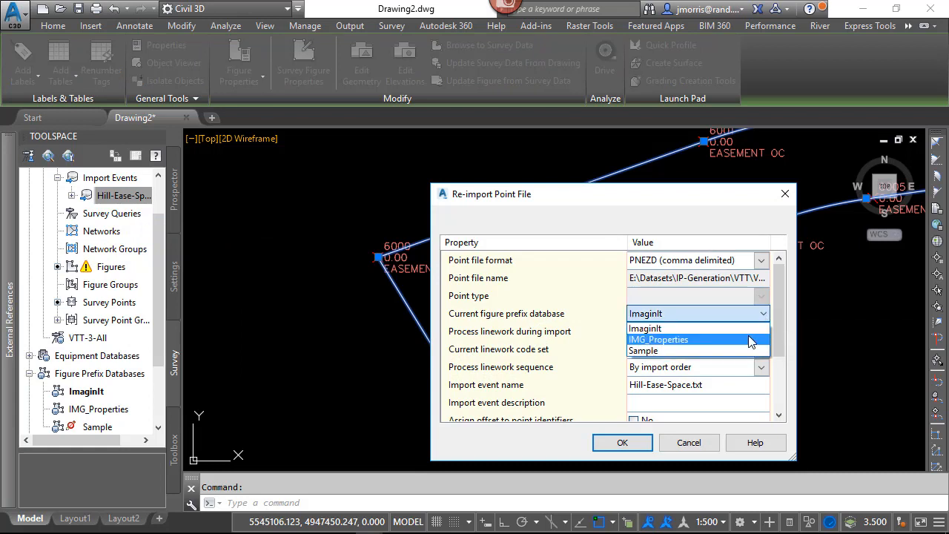
pyautogui.click(658, 338)
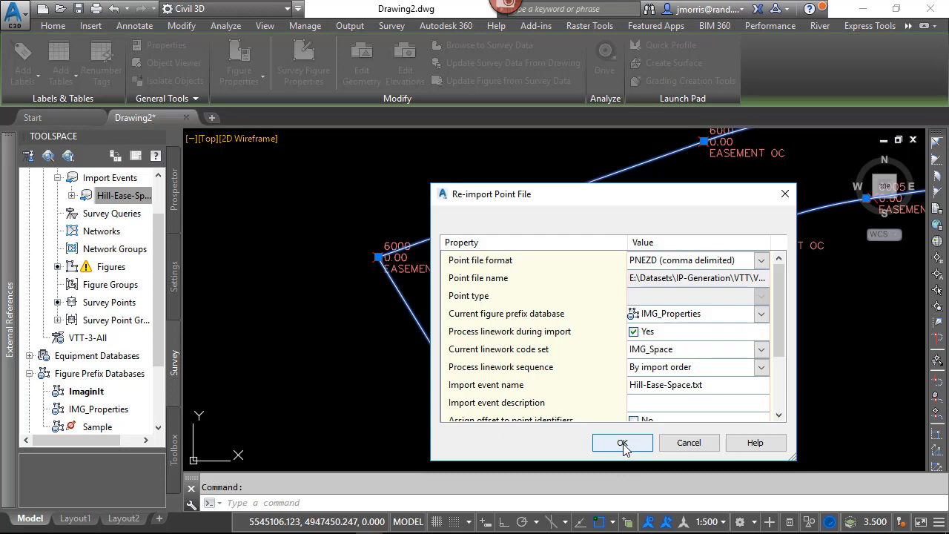
pyautogui.click(623, 442)
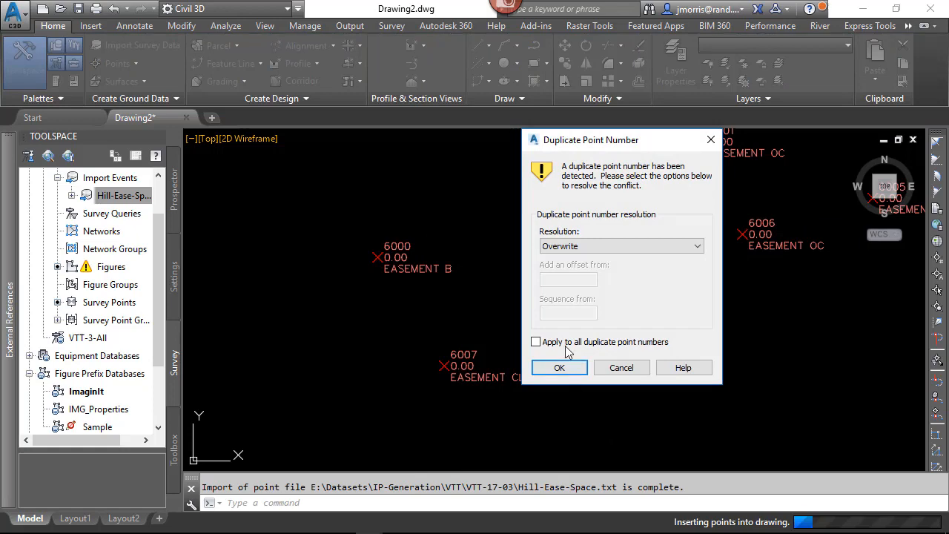
# Overwrite all duplicate point numbers to finish the import.
pyautogui.click(535, 341)
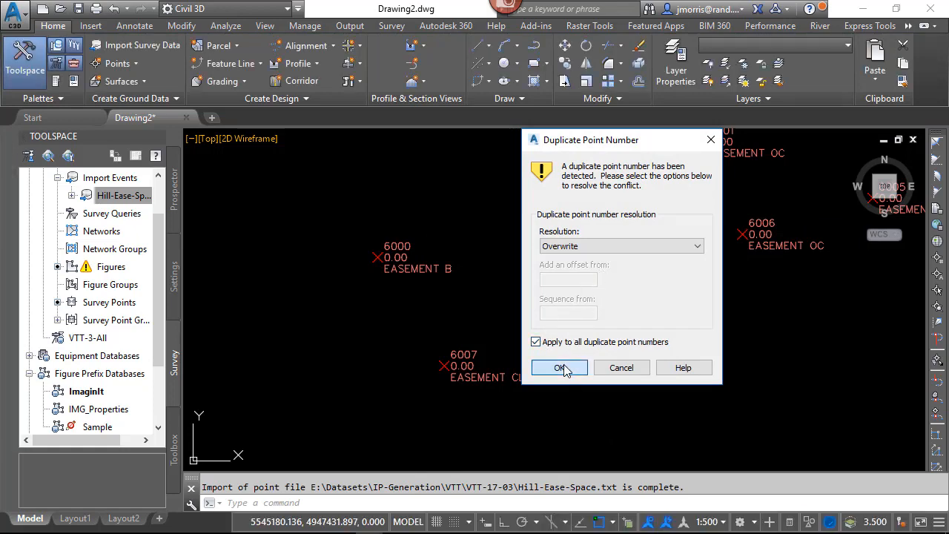
pyautogui.click(559, 367)
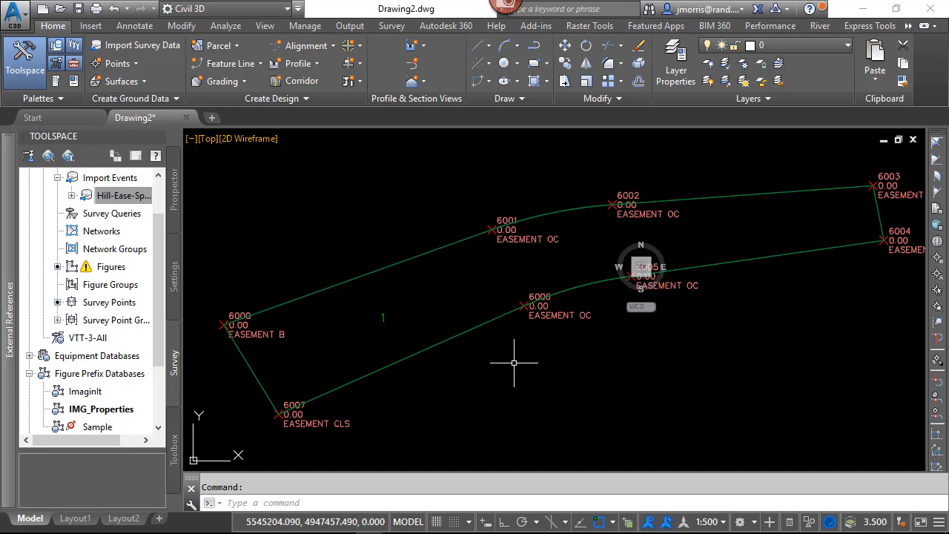
pyautogui.moveTo(408, 273)
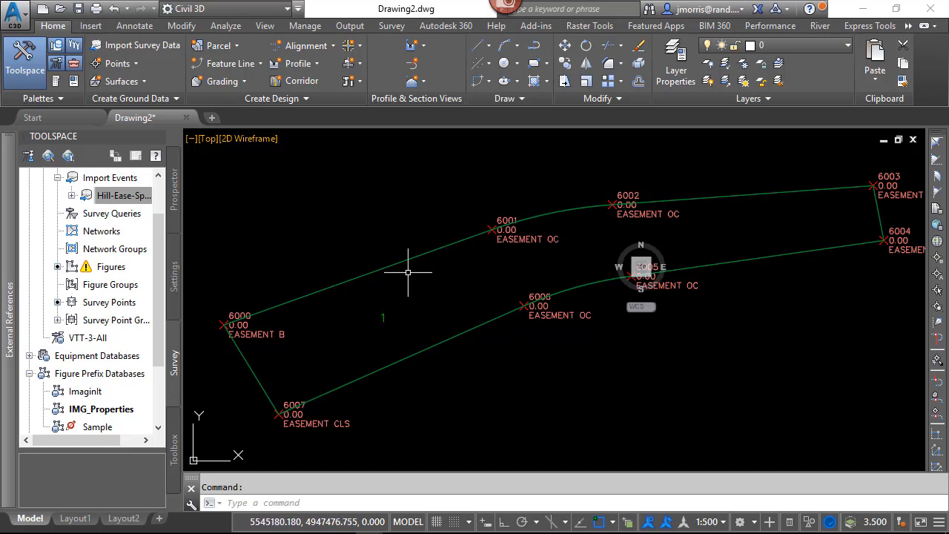
pyautogui.moveTo(418, 275)
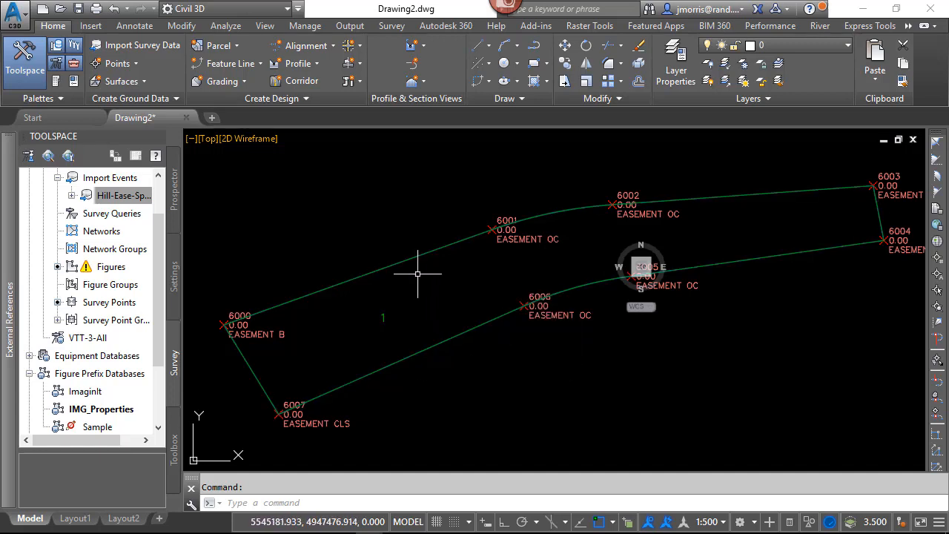
pyautogui.moveTo(383, 307)
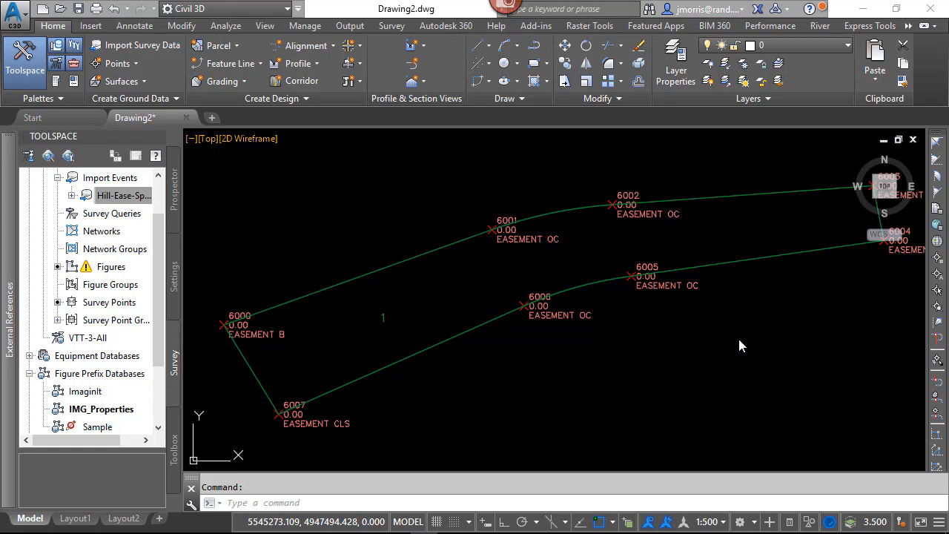
pyautogui.moveTo(363, 279)
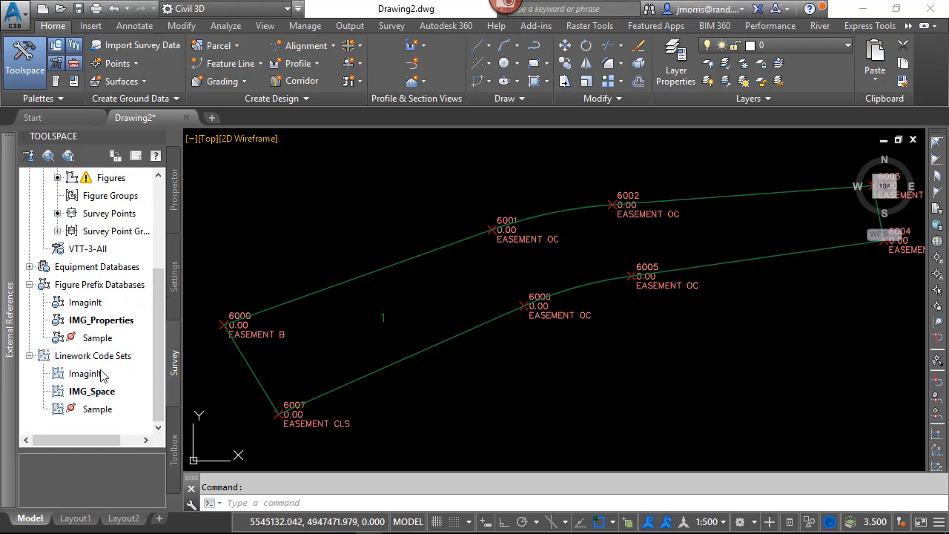
pyautogui.moveTo(249, 374)
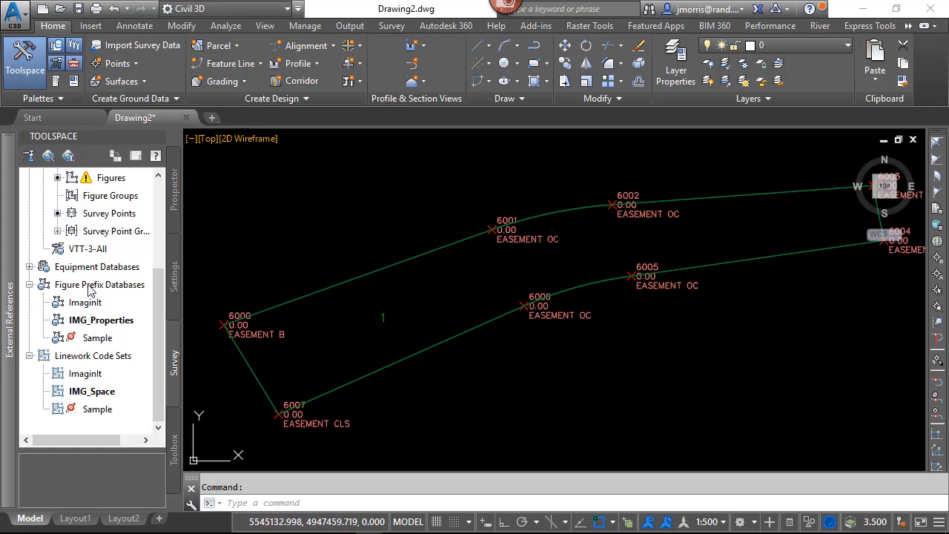
pyautogui.moveTo(127, 296)
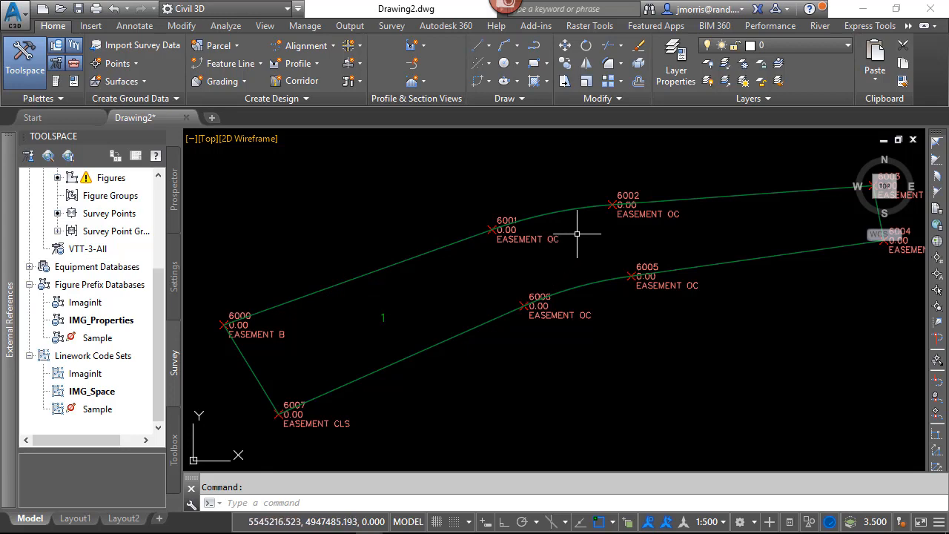
pyautogui.moveTo(555, 245)
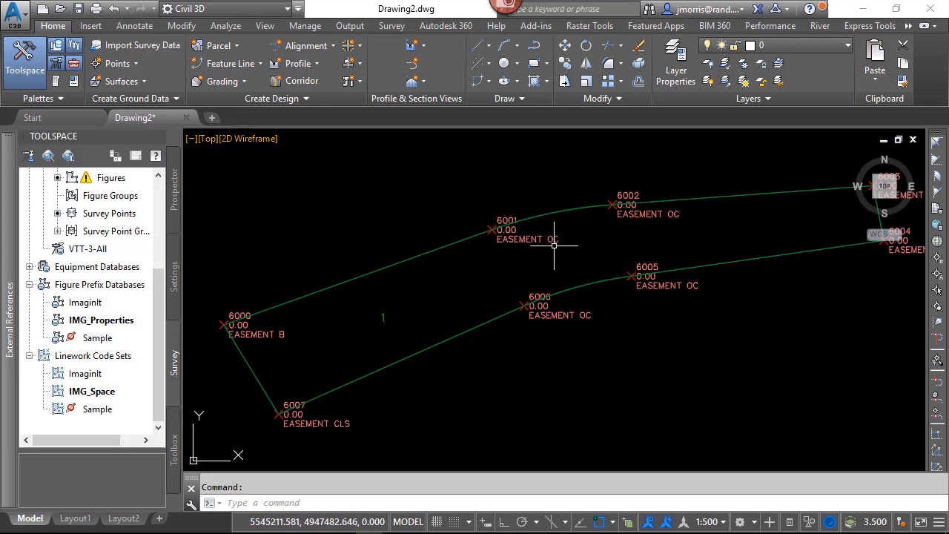
pyautogui.moveTo(329, 434)
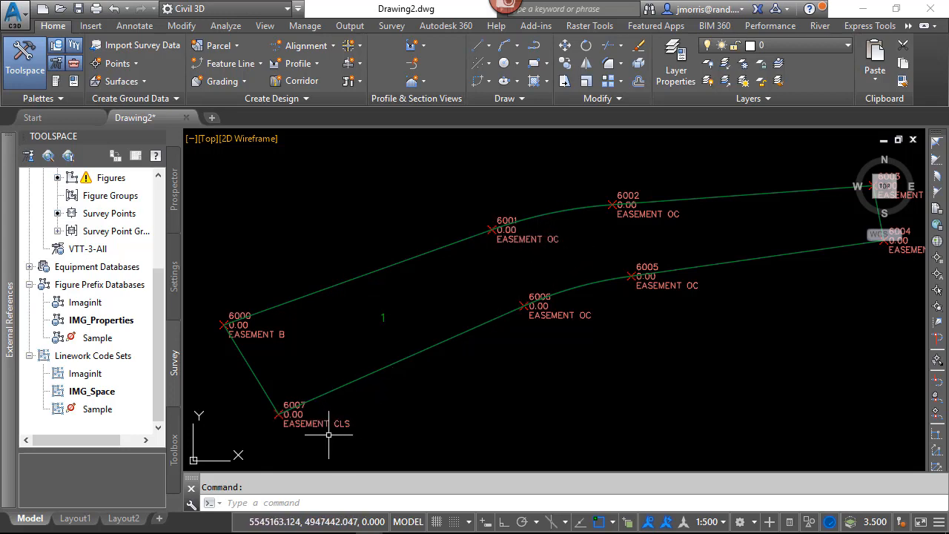
pyautogui.moveTo(372, 431)
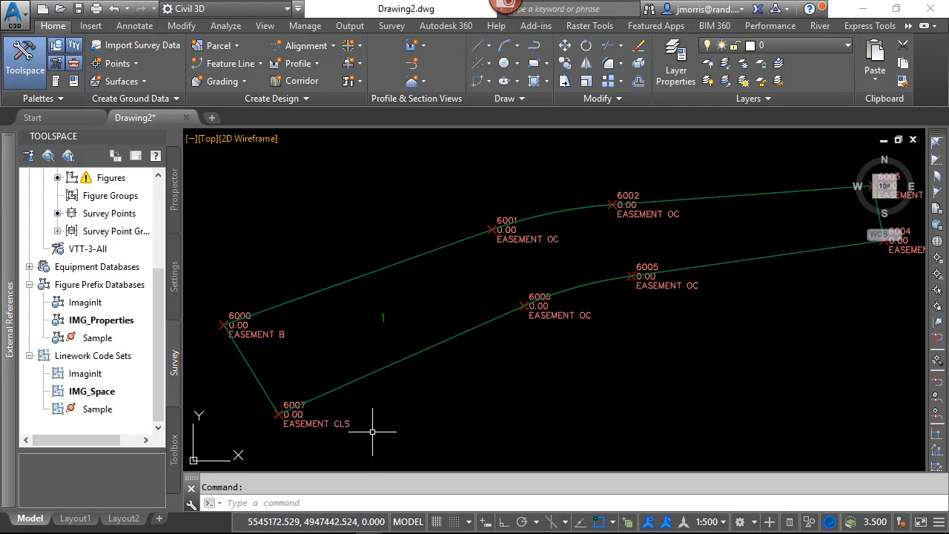